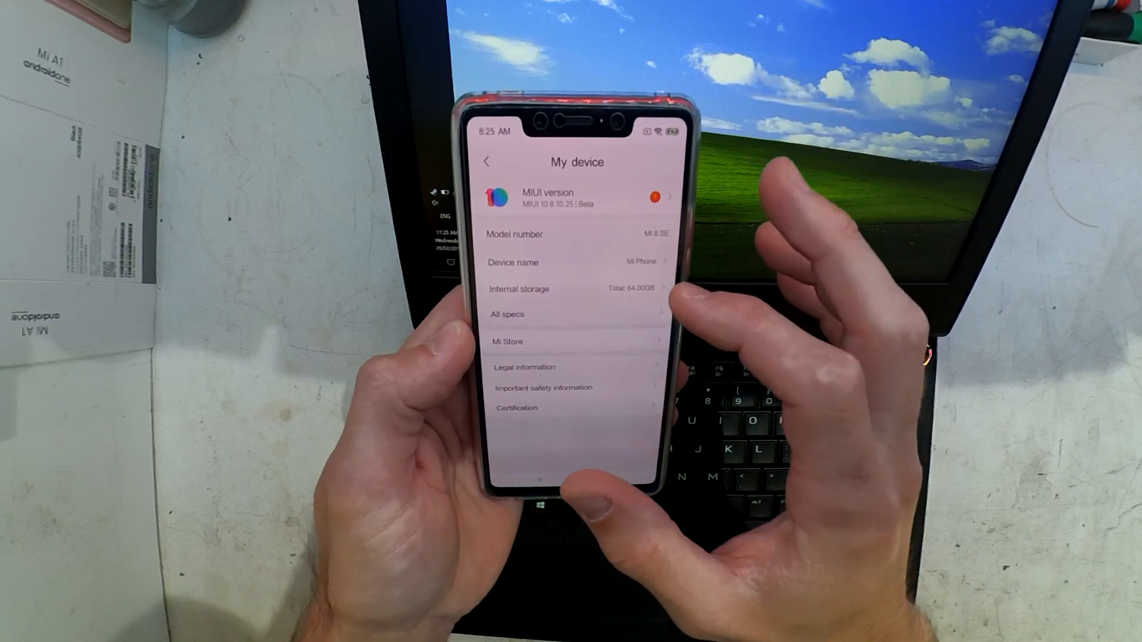
- After becoming a developer, leave All specs and check which Mi account is signed in
scroll("down", 3)
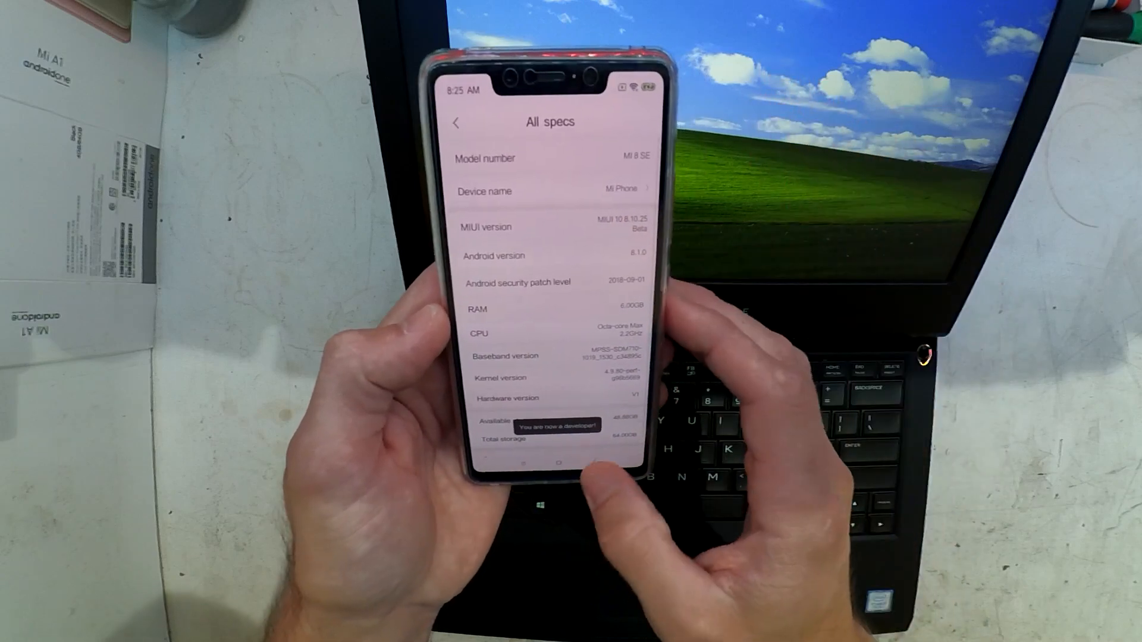
left_click(457, 122)
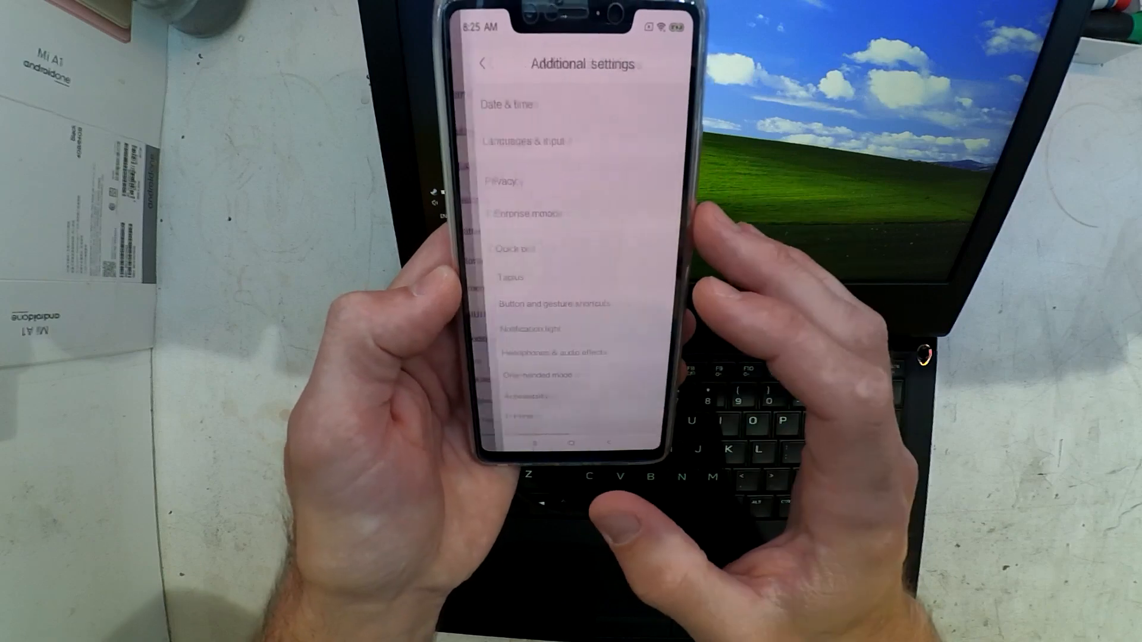
left_click(484, 65)
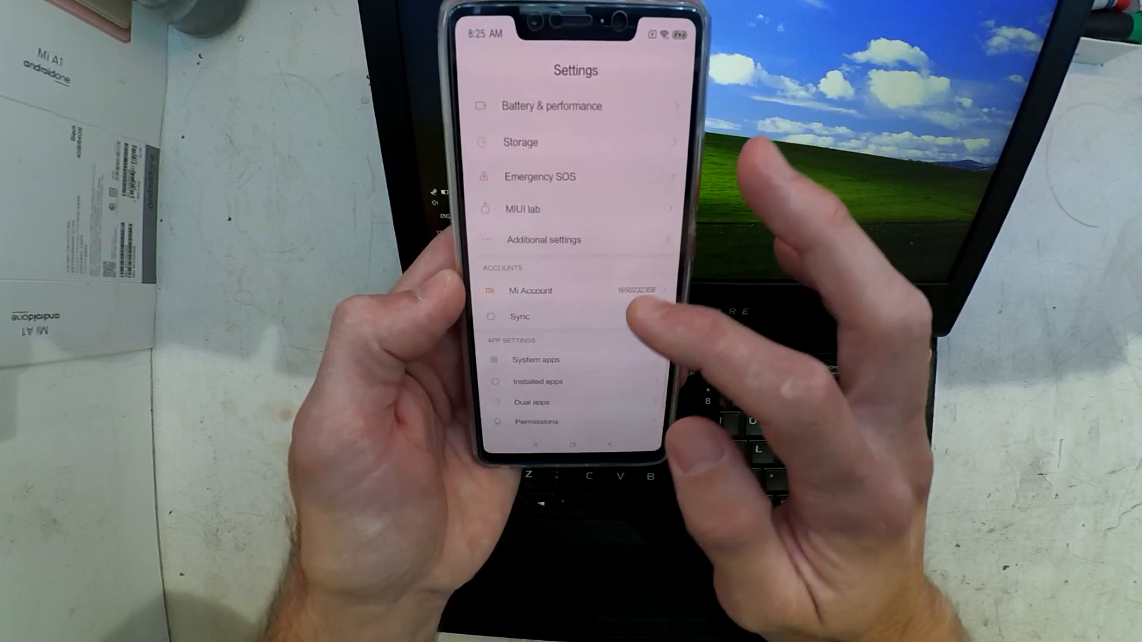
left_click(530, 291)
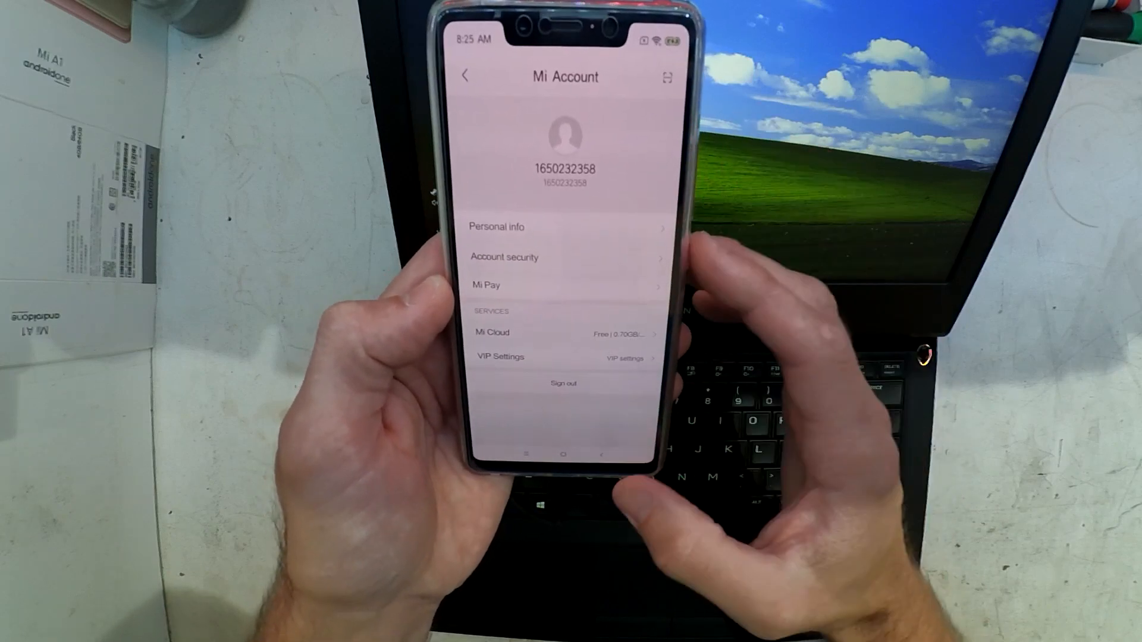
left_click(464, 76)
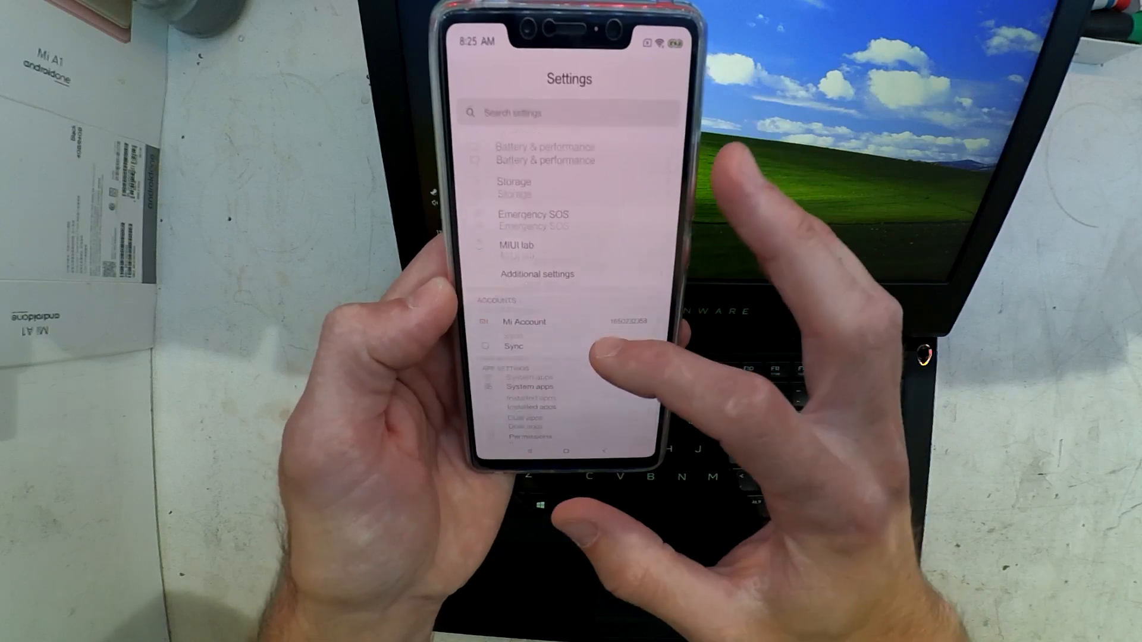
- Go to Additional settings > Developer options and scroll to OEM unlocking and Mi Unlock status
left_click(537, 274)
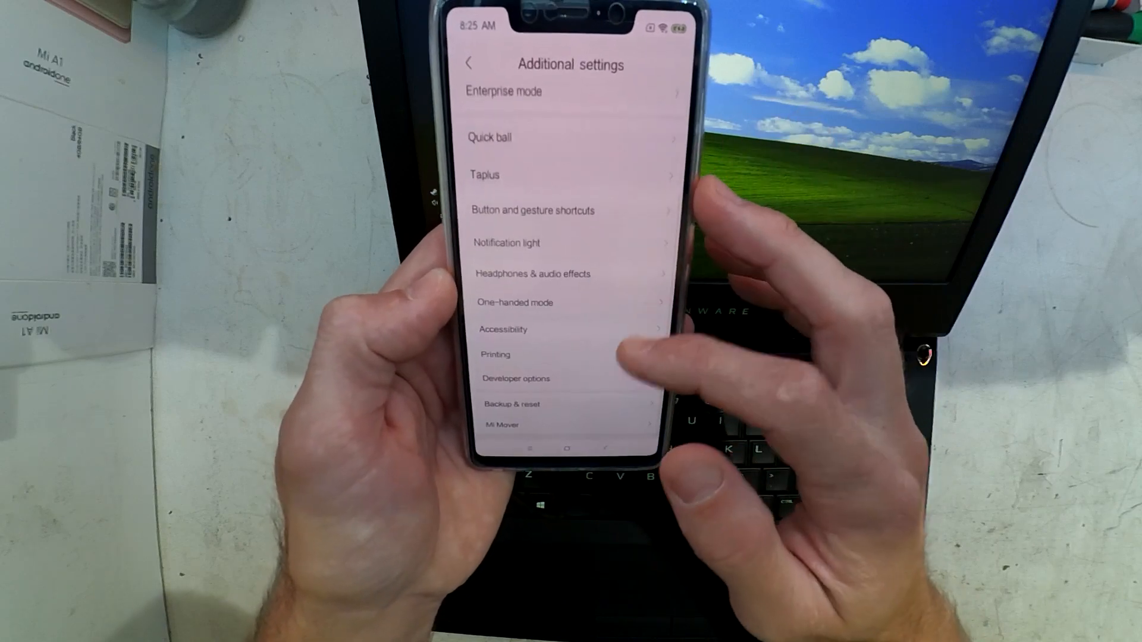
left_click(515, 378)
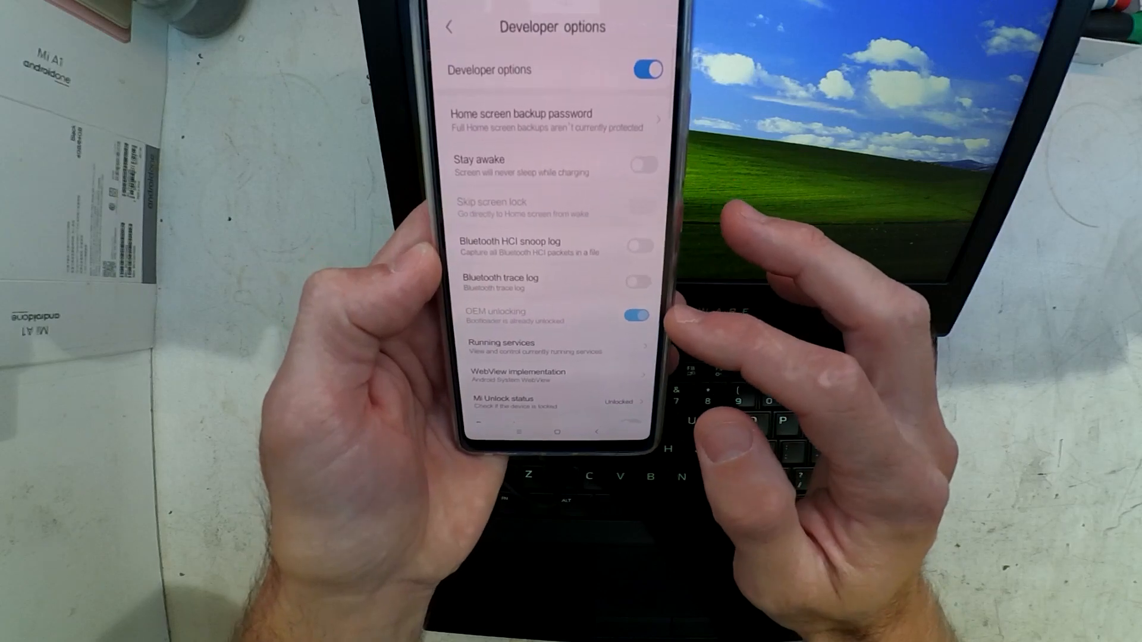
scroll("down", 3)
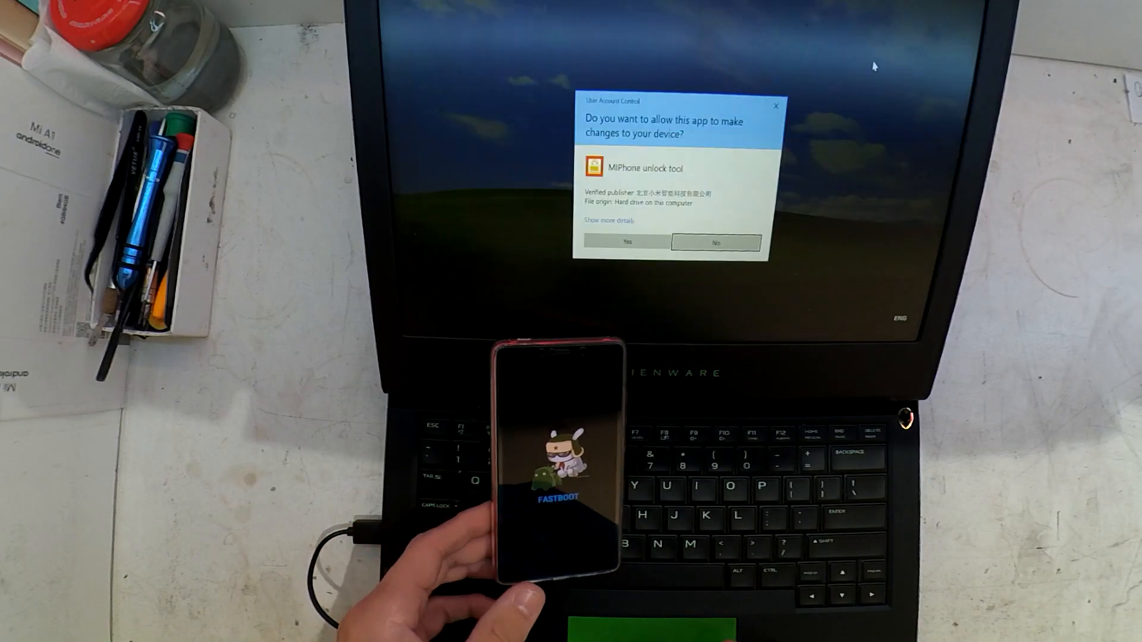
- Allow Mi Unlock to run, accept its disclaimer, and sign in with the Mi account
left_click(627, 241)
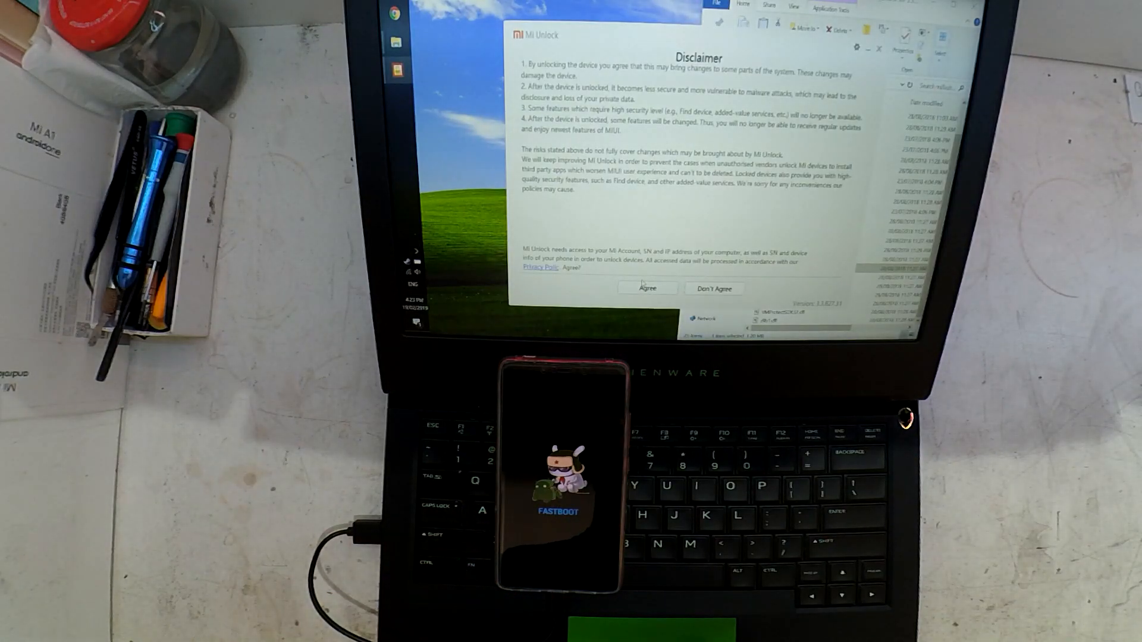
left_click(645, 288)
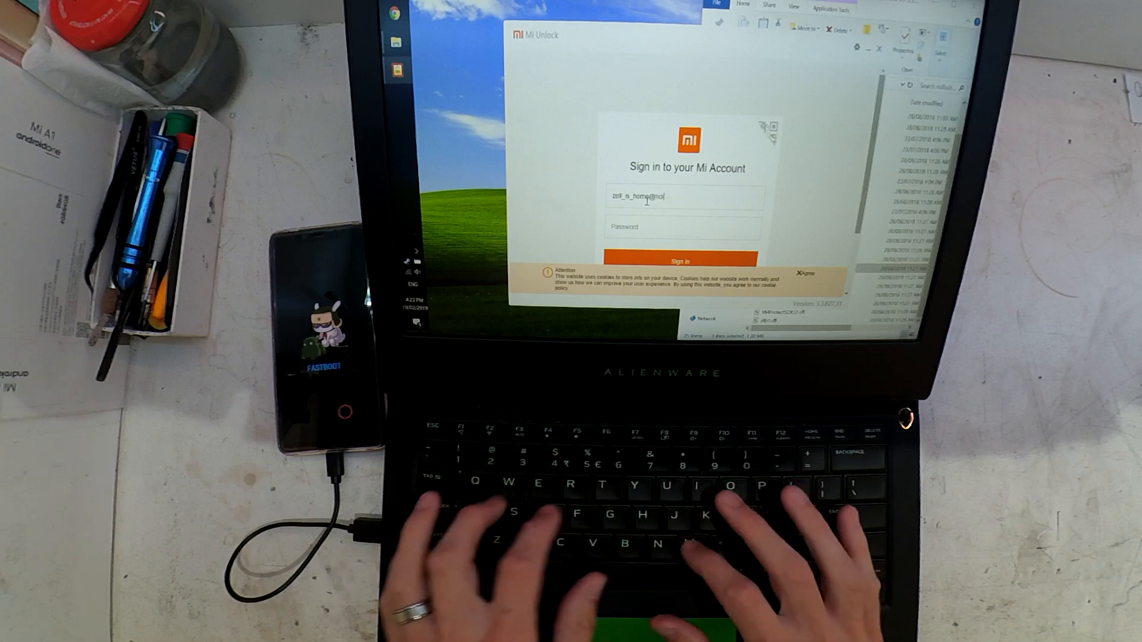
type("hotmail.com")
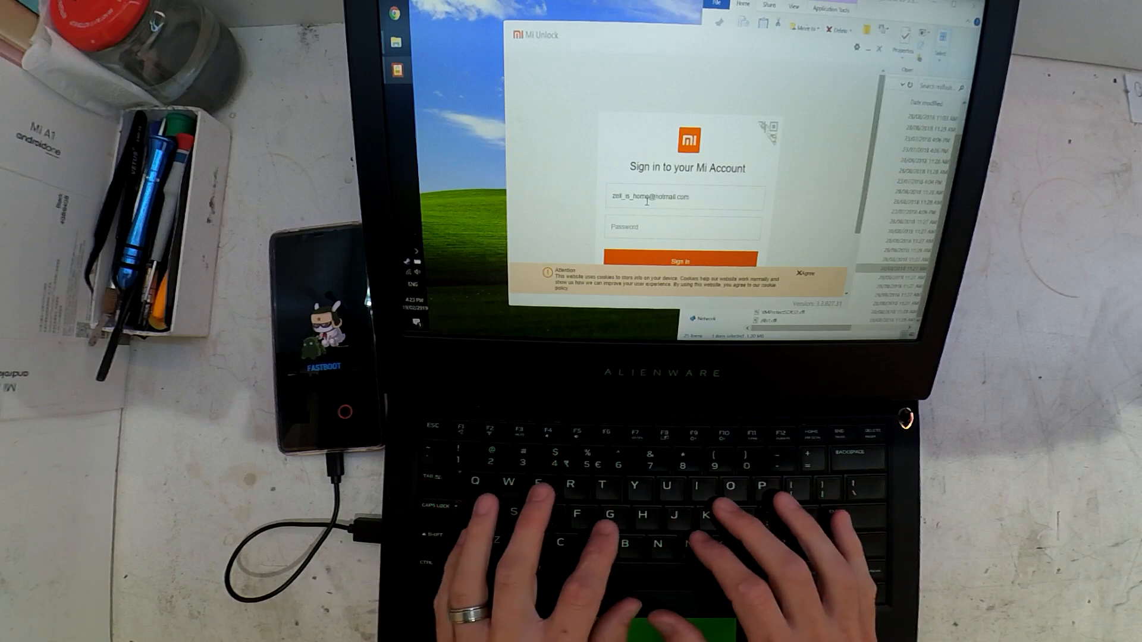
type("password")
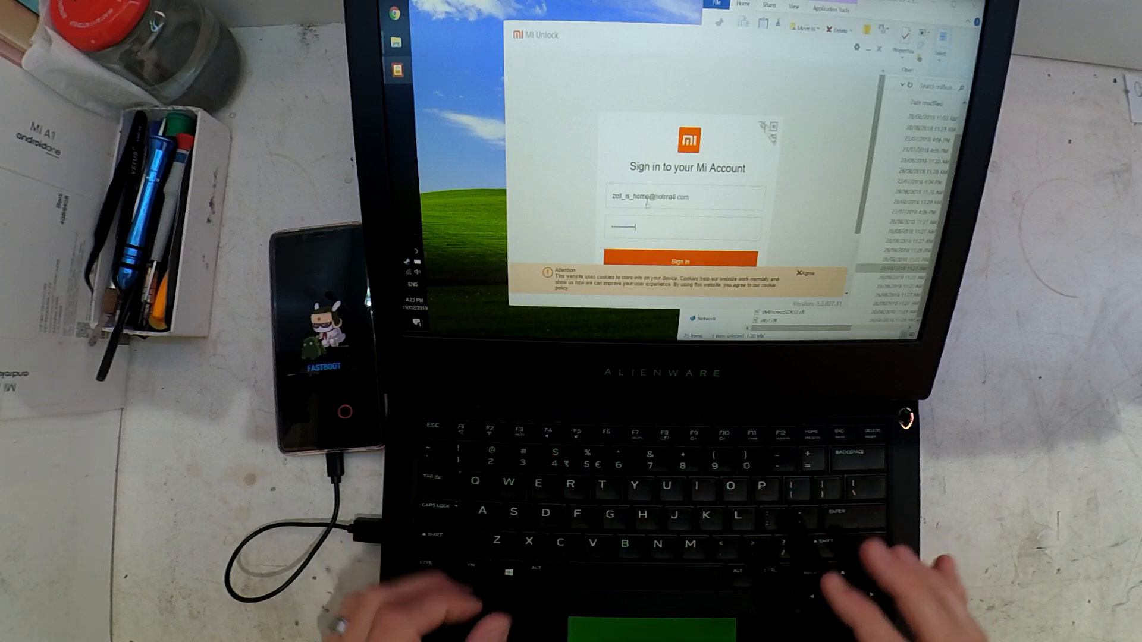
left_click(678, 260)
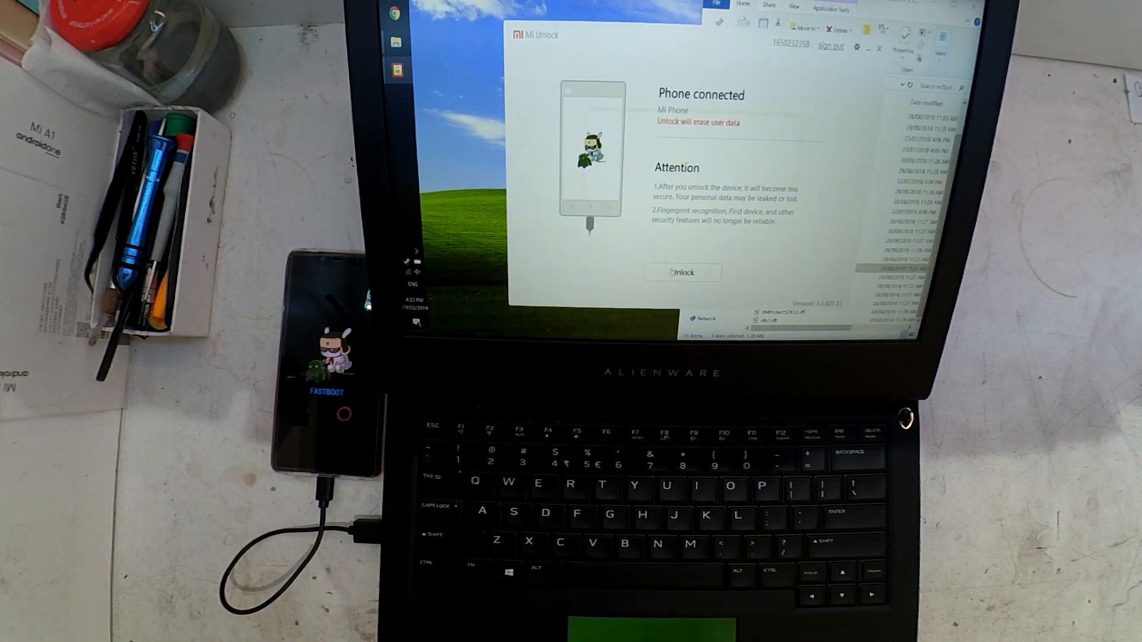
- Start unlocking the phone and confirm Unlock anyway past the data-erase and security warnings
left_click(681, 272)
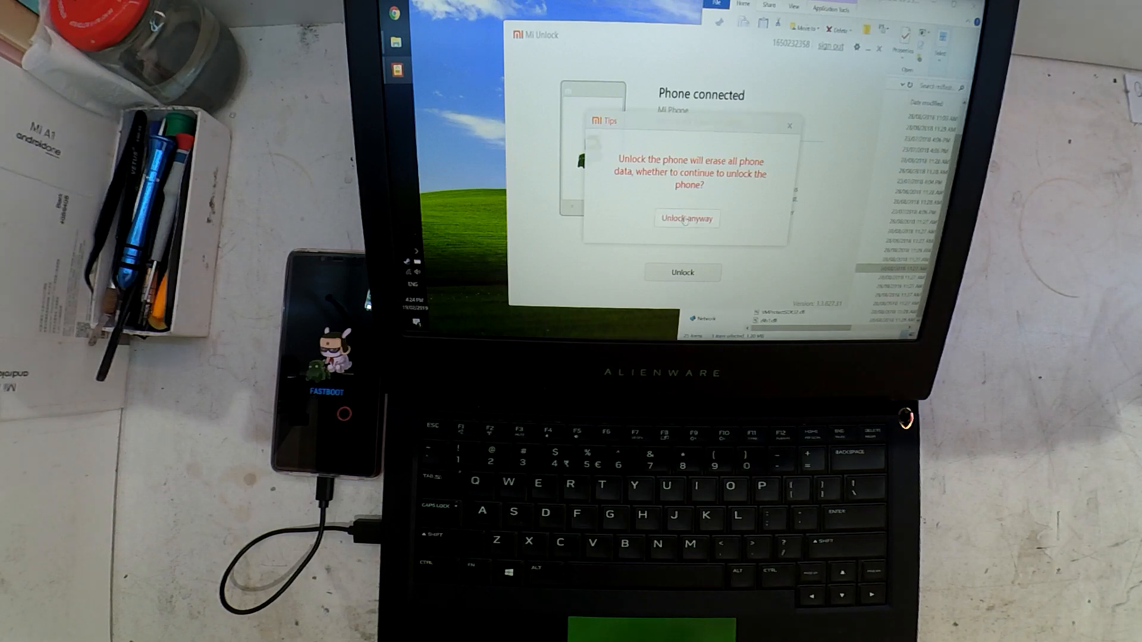
left_click(685, 218)
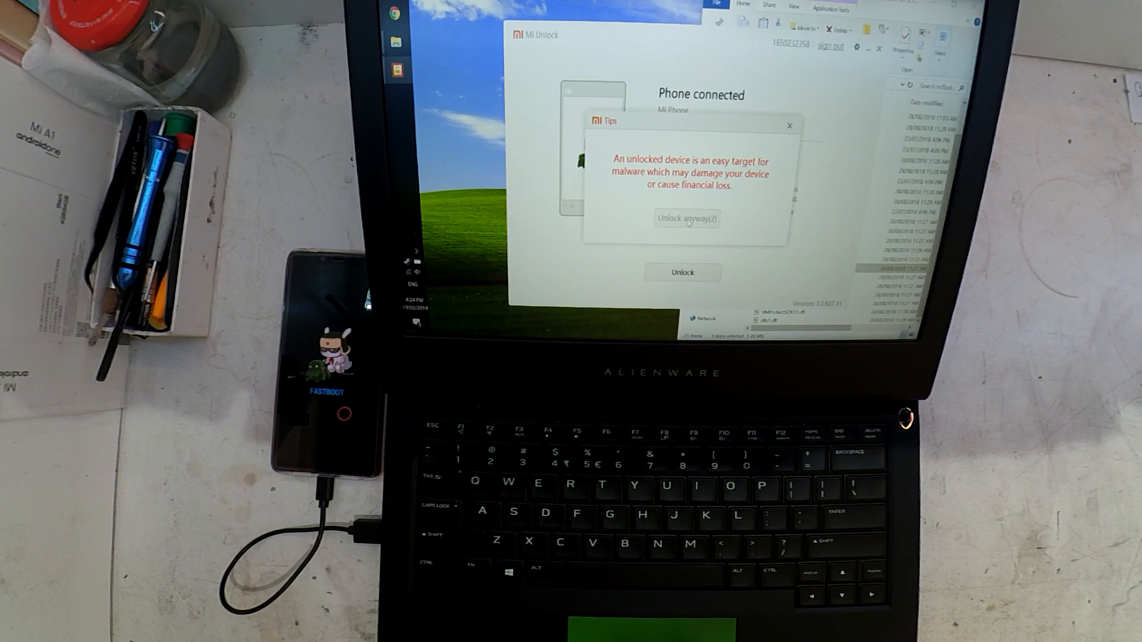
left_click(685, 219)
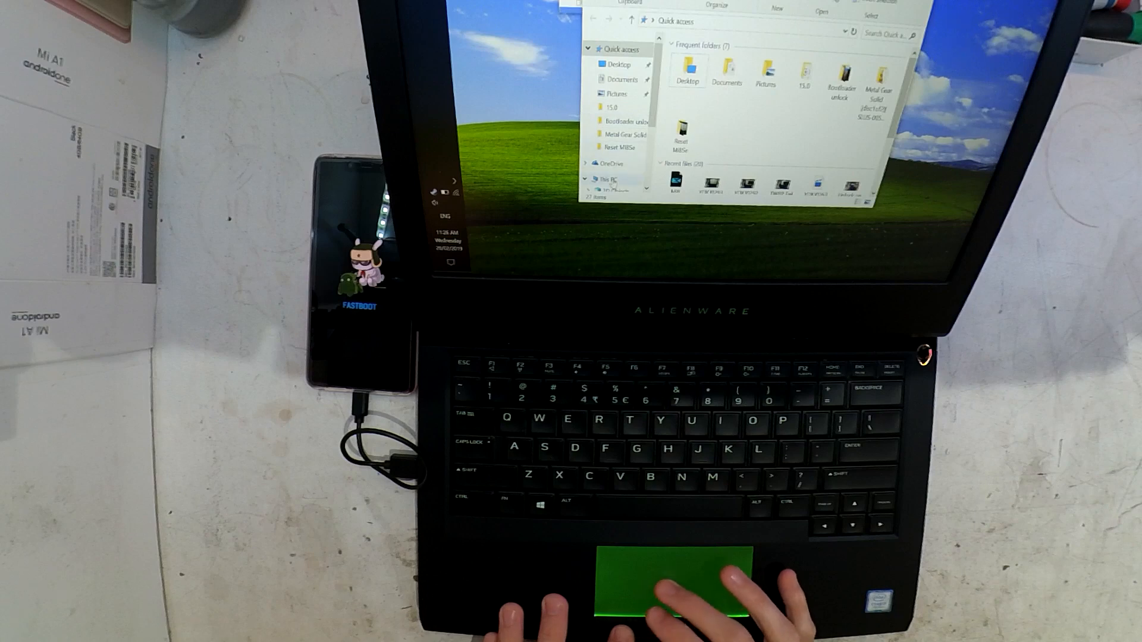
- Open a command prompt in Program Files (x86)\Minimal ADB and Fastboot and begin a fastboot command
left_click(611, 179)
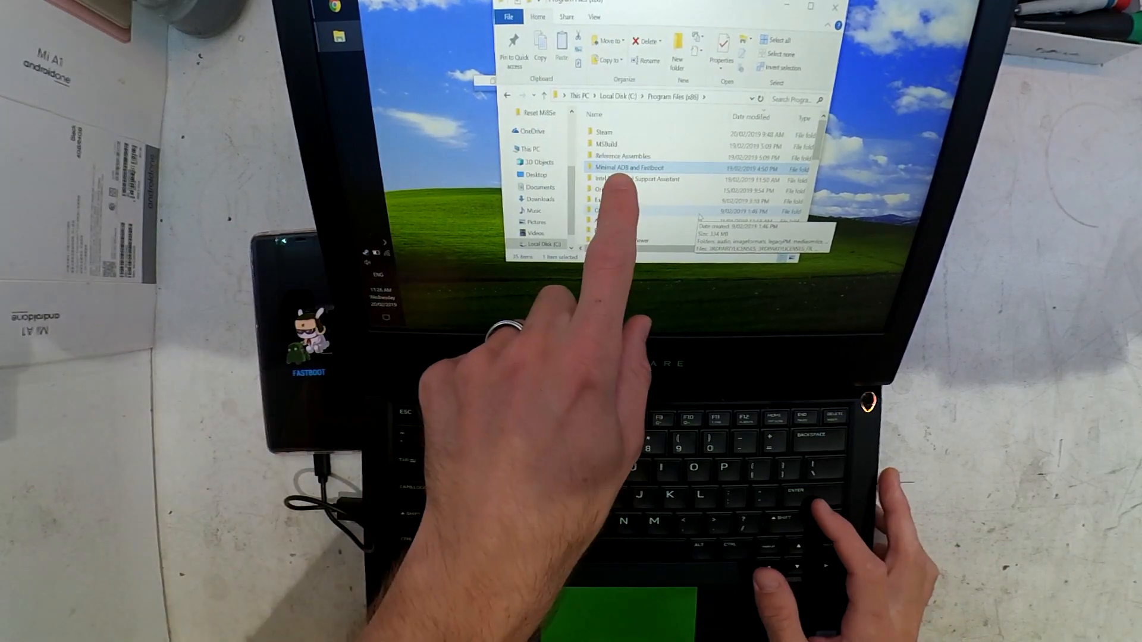
double_click(628, 167)
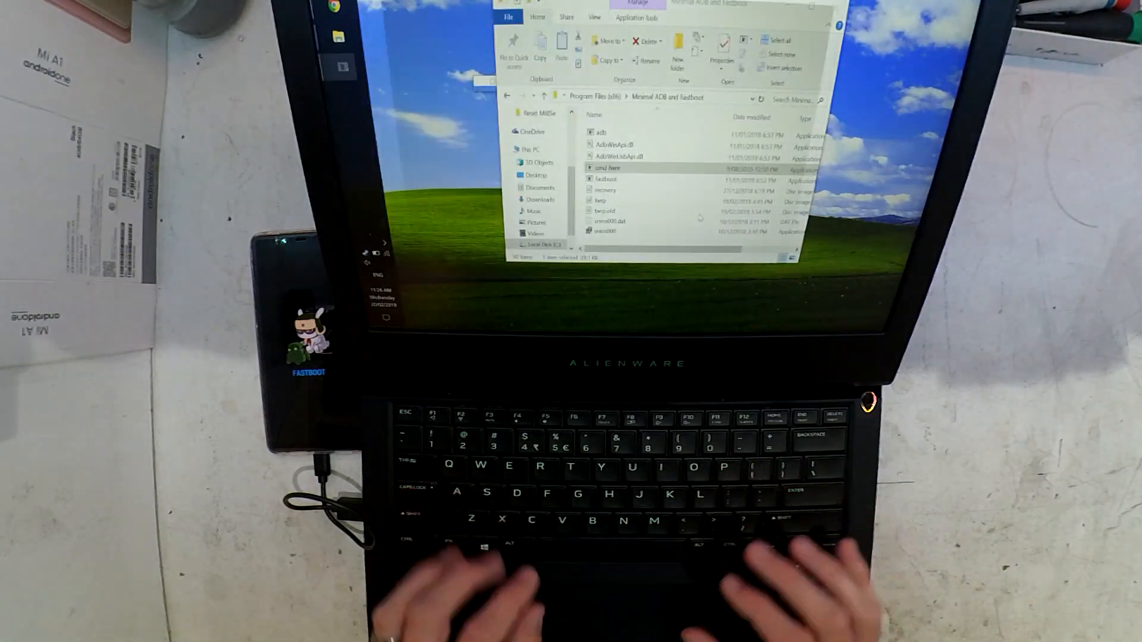
type("fastboot")
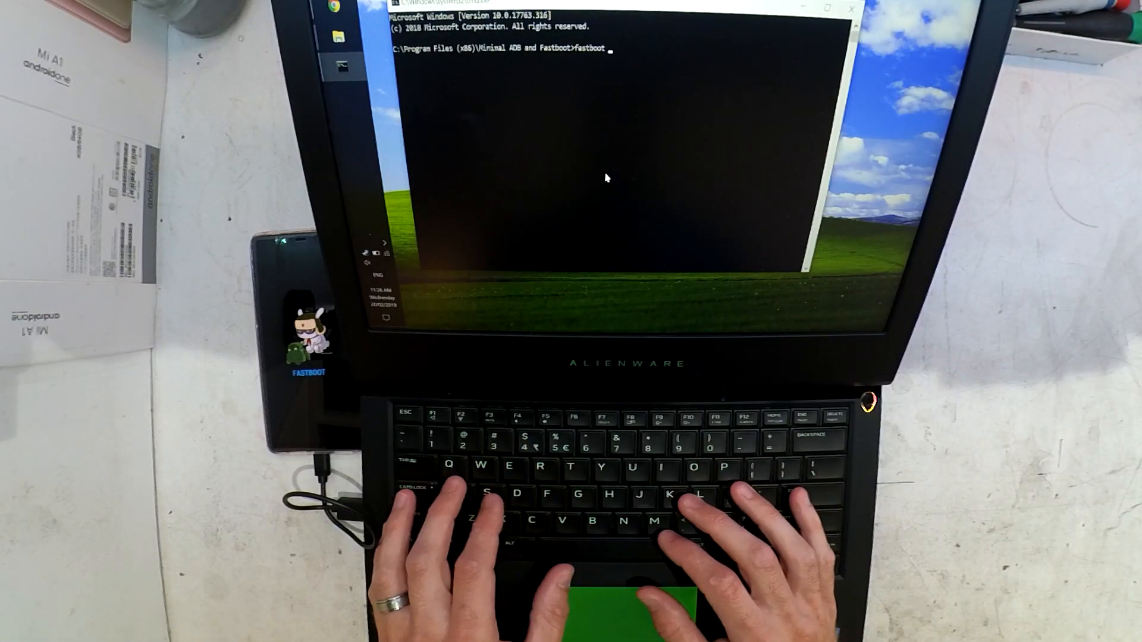
- Run fastboot flash recovery with the image path, then rerun it after fixing the missing space
type("flash recovery\"C:\\Program Files (x86)\\Minimal ADB and Fastboot\\recovery.img")
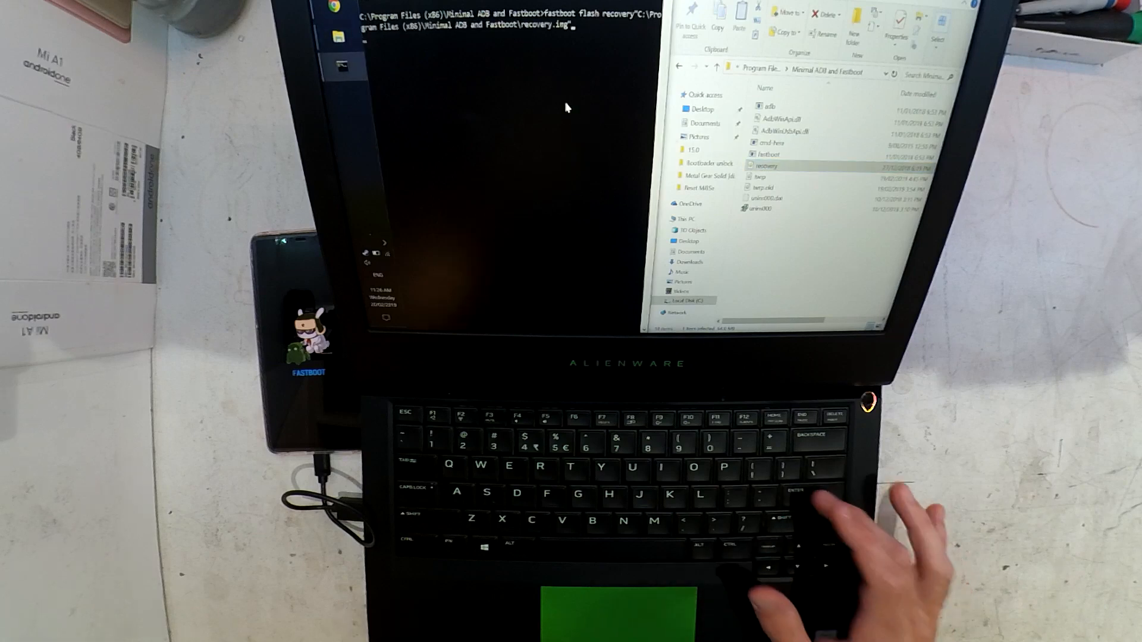
key("enter")
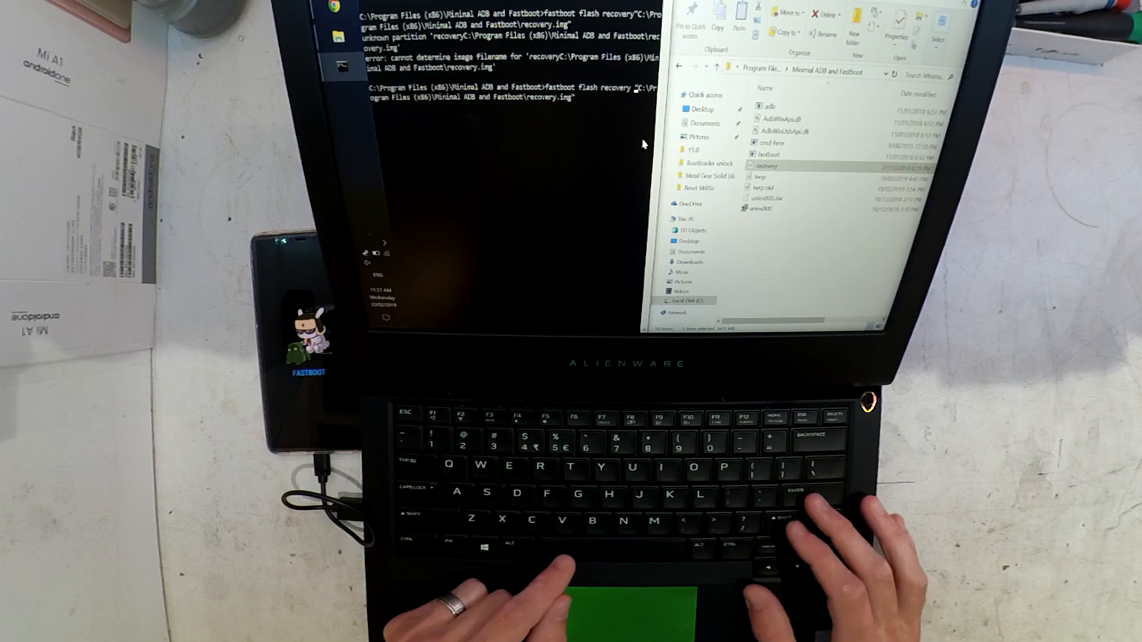
key("Return")
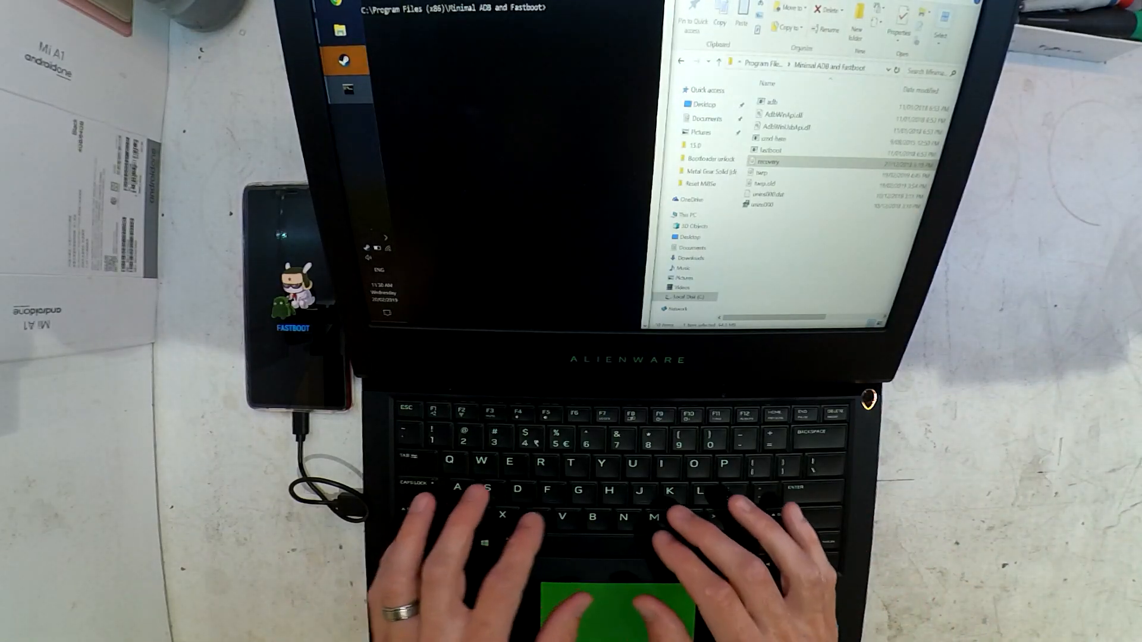
- Flash twrp.img to the recovery partition and boot the TWRP image via fastboot
type("fastboot flash recovery \"C:\\Pr")
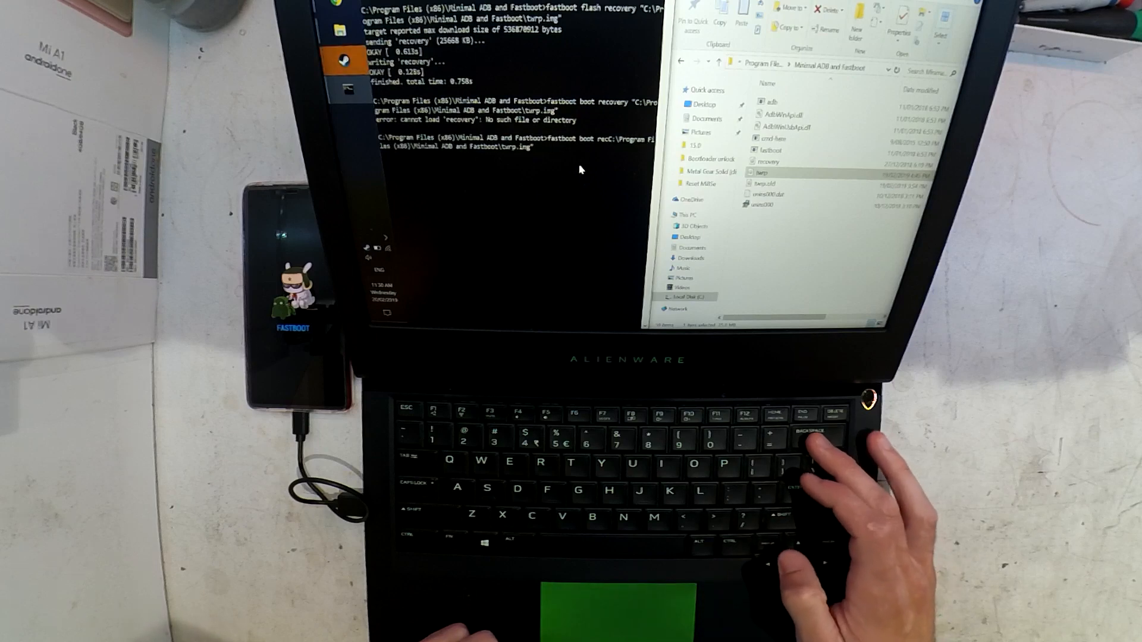
key("enter")
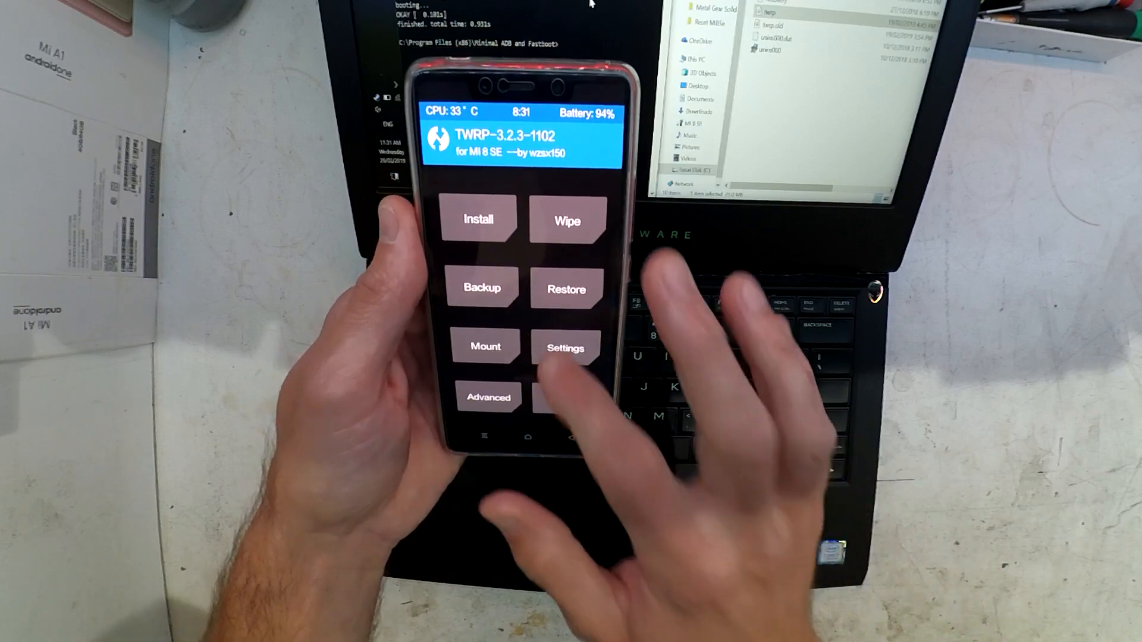
- Format data with 'yes', wipe Dalvik, Data, Cache and System, and return to the main menu
left_click(565, 348)
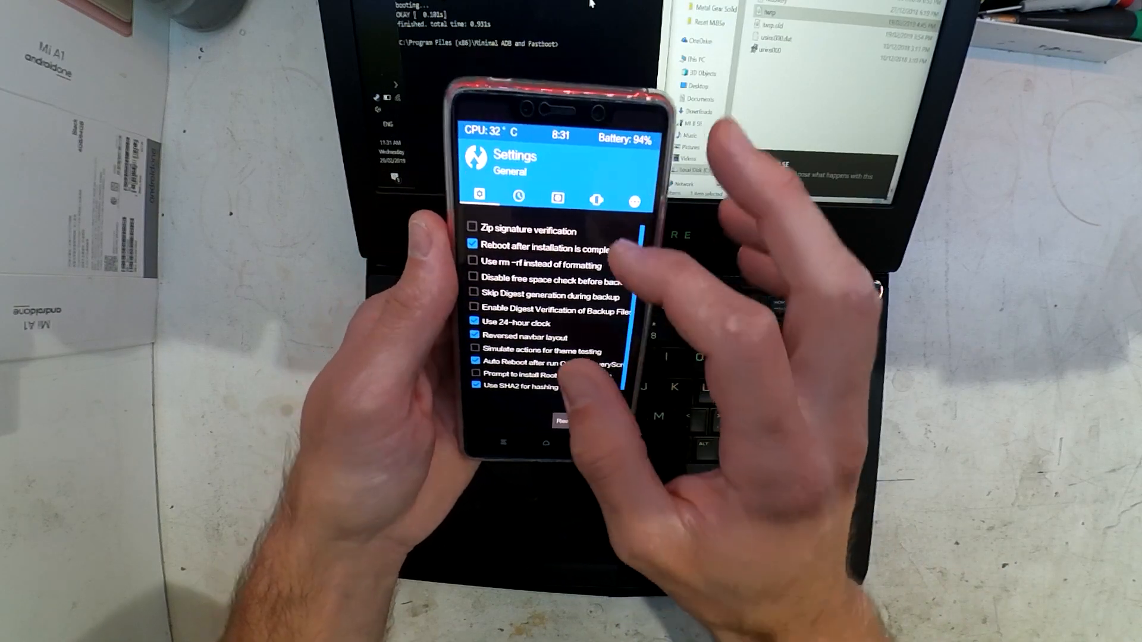
left_click(580, 191)
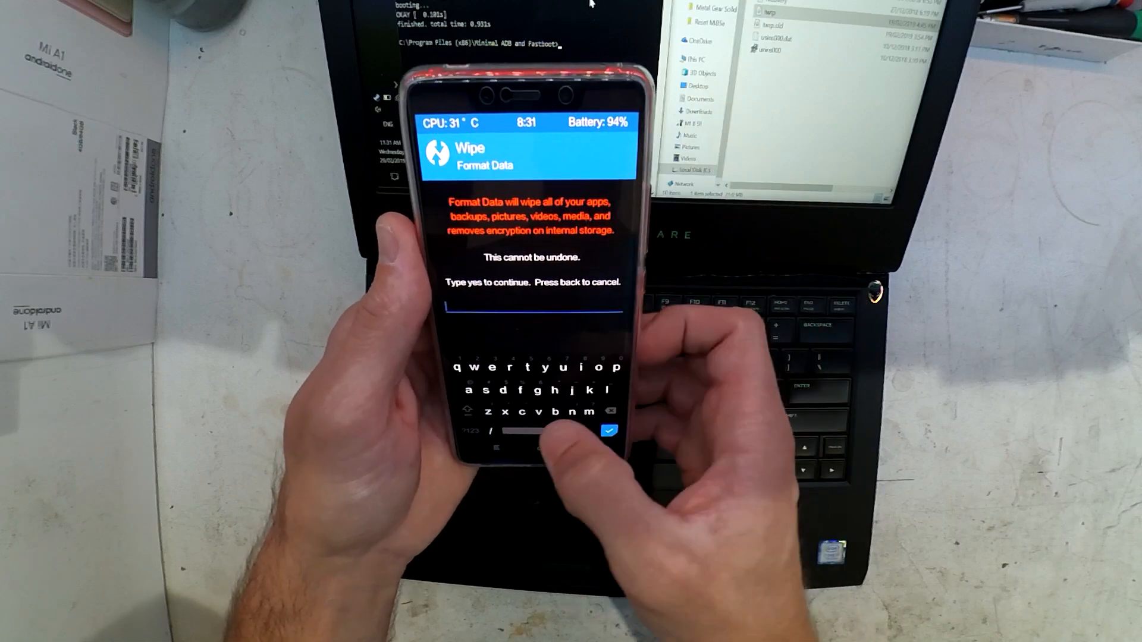
type("yes")
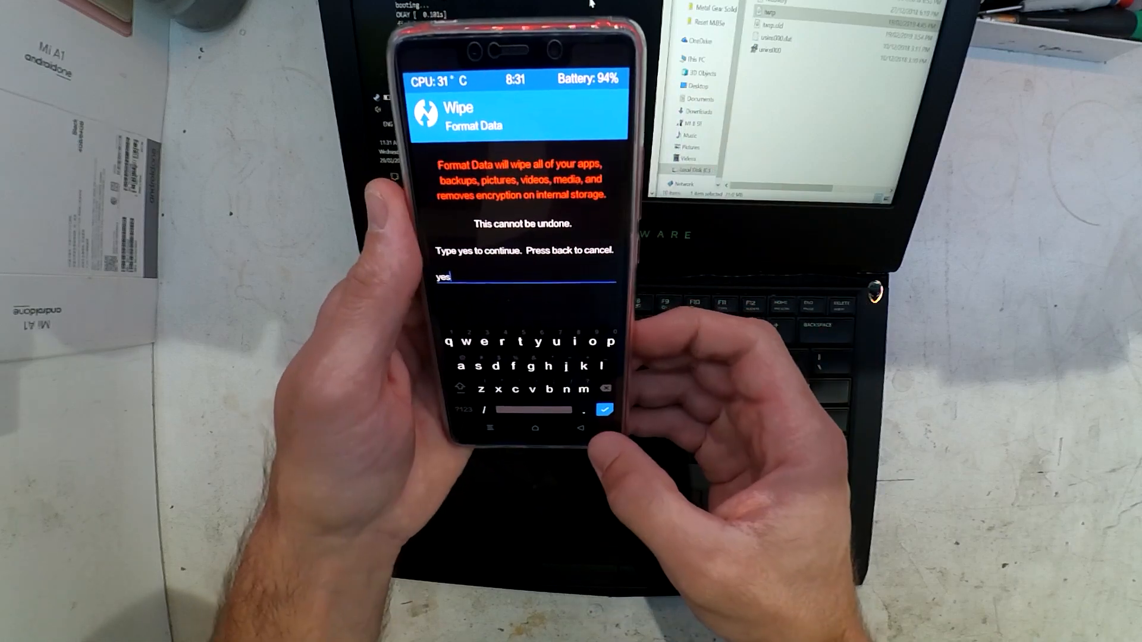
left_click(604, 410)
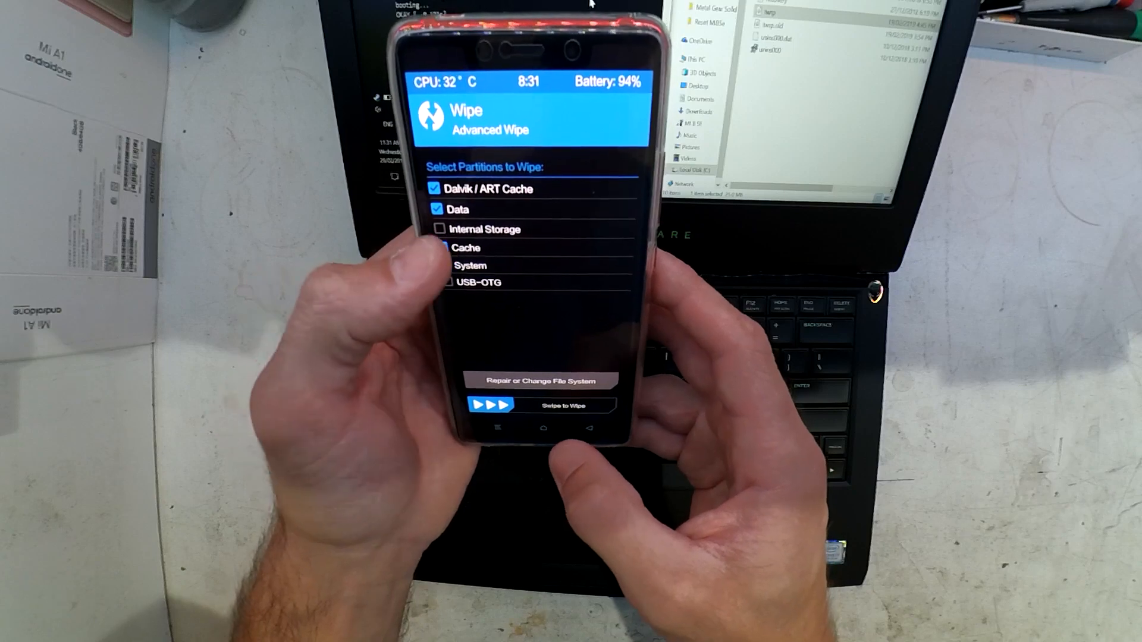
left_click_drag(487, 405, 597, 406)
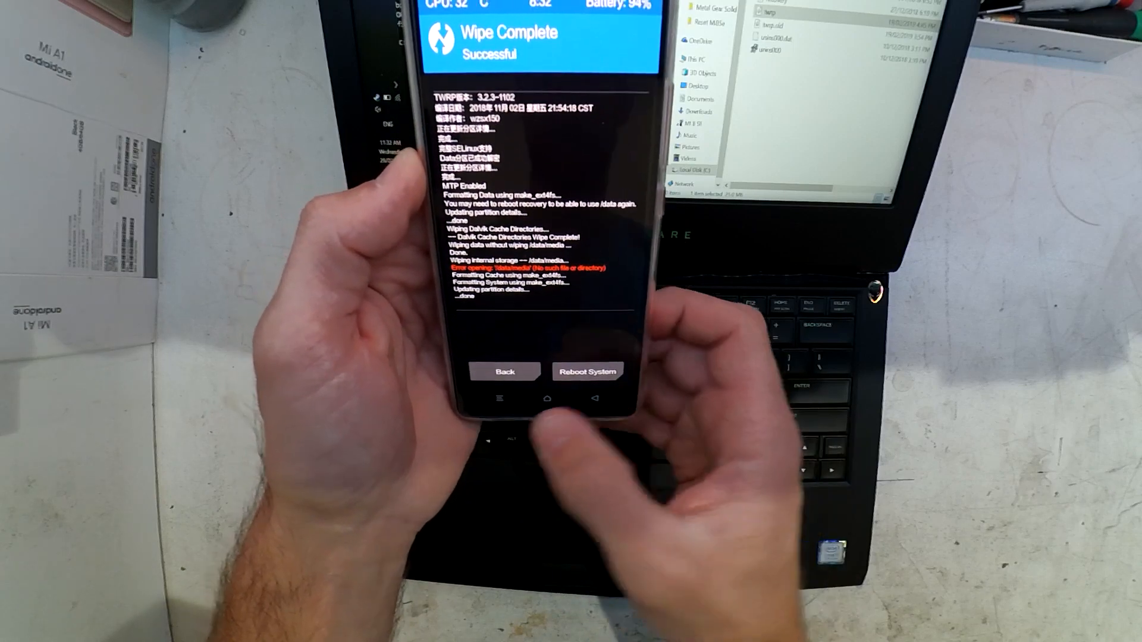
left_click(587, 371)
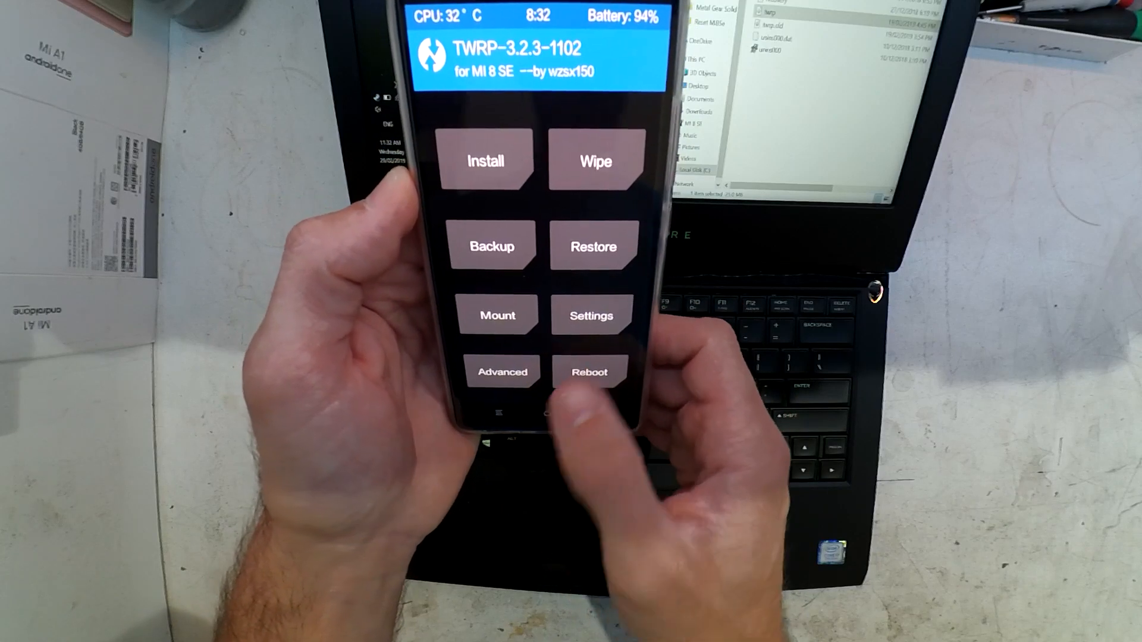
- Open Wipe > Format Data again and confirm the irreversible format with 'yes'
left_click(589, 372)
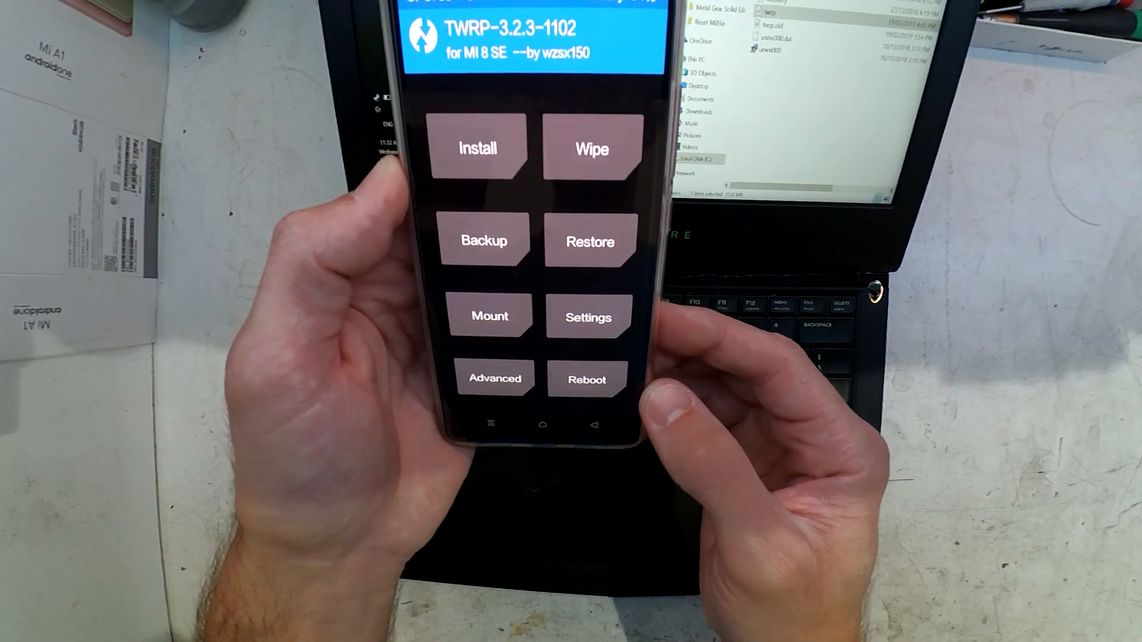
left_click(591, 148)
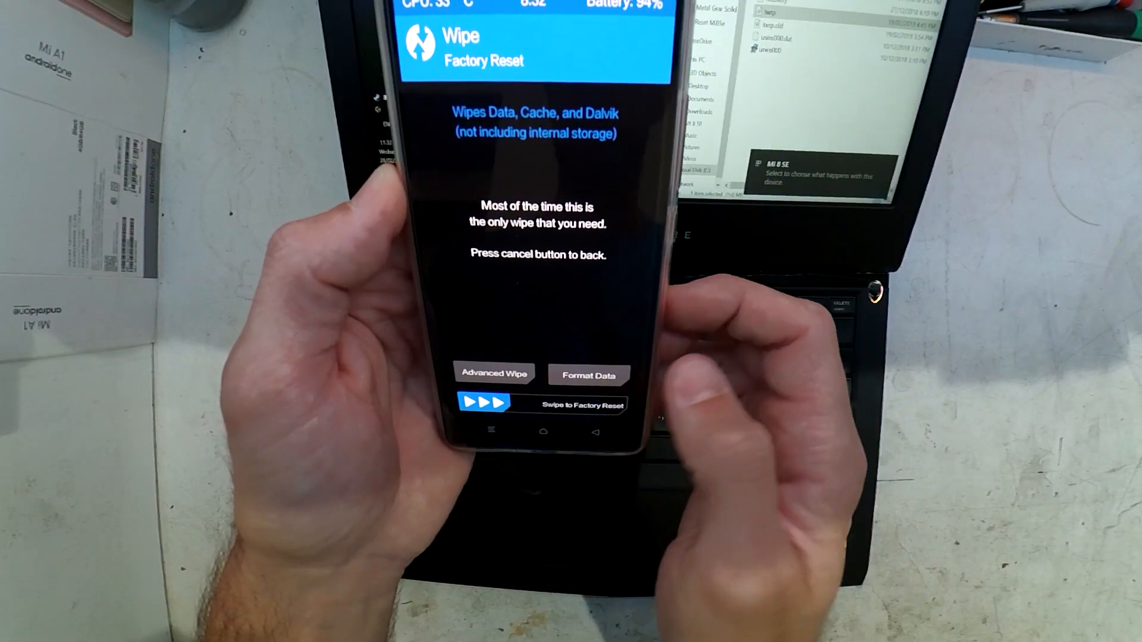
left_click_drag(484, 405, 616, 404)
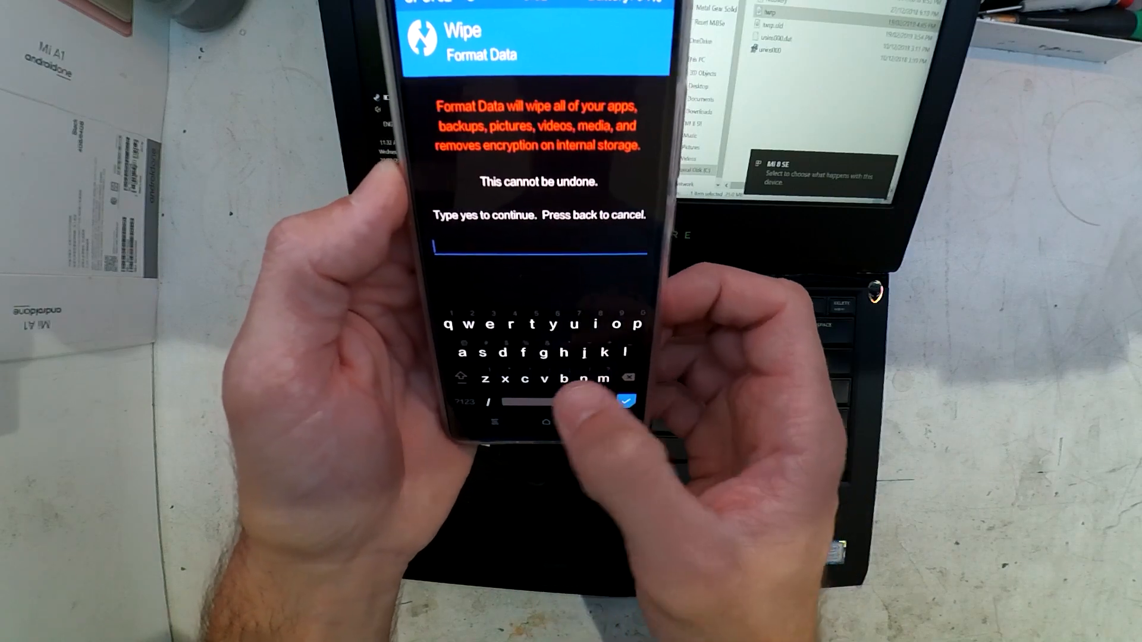
left_click(624, 400)
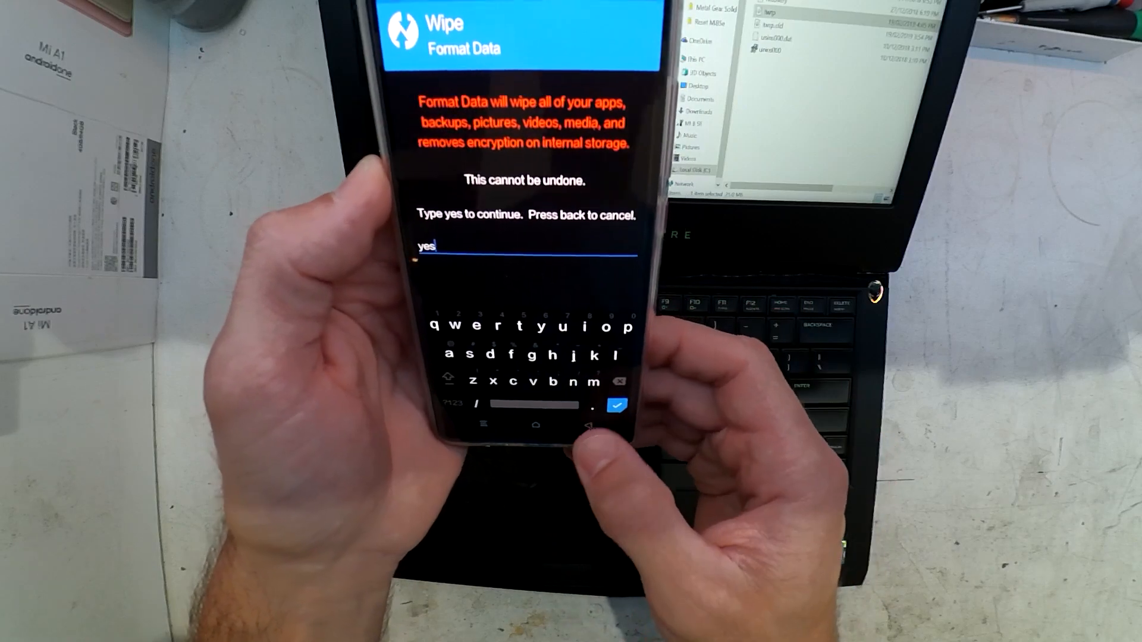
left_click(616, 405)
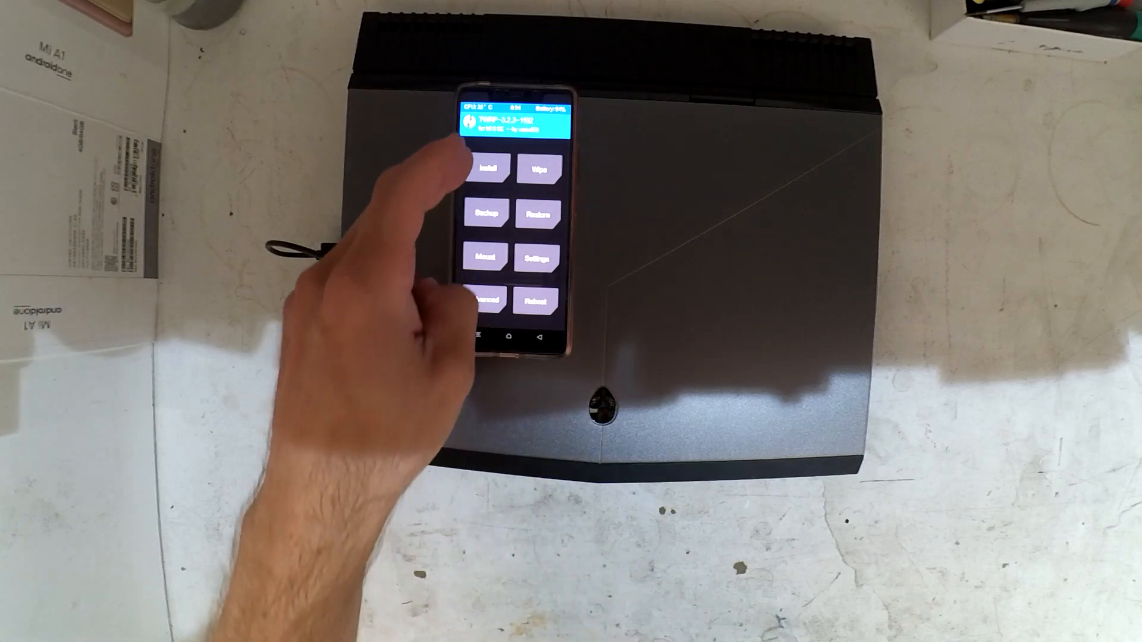
- Open Install and select the Xiaomi.eu ROM zip from internal storage to flash
left_click(489, 166)
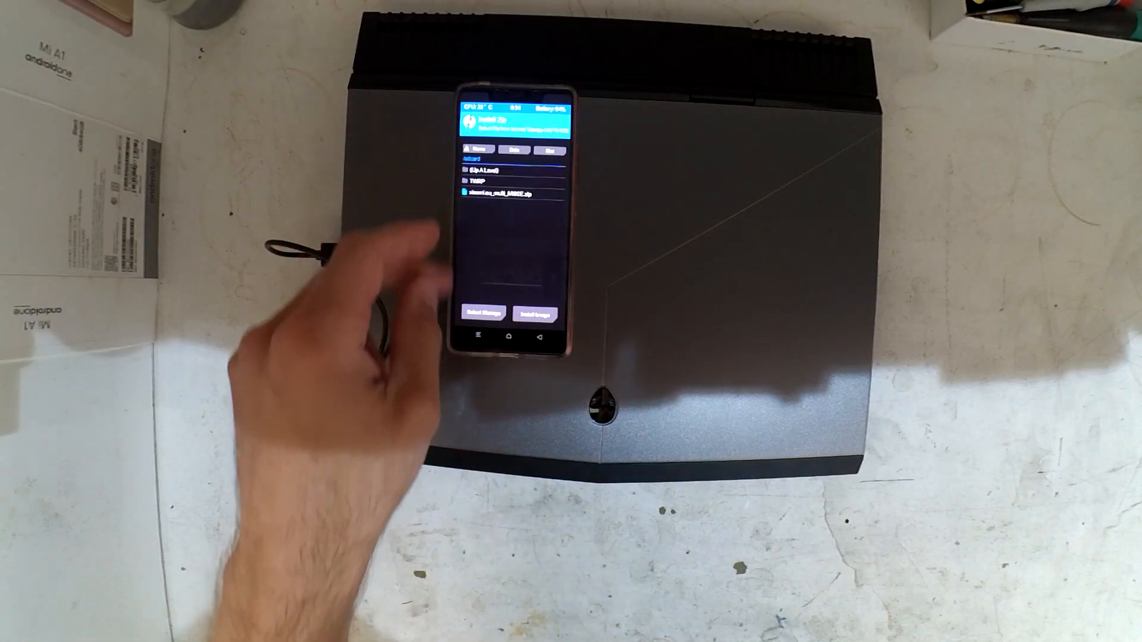
left_click(499, 195)
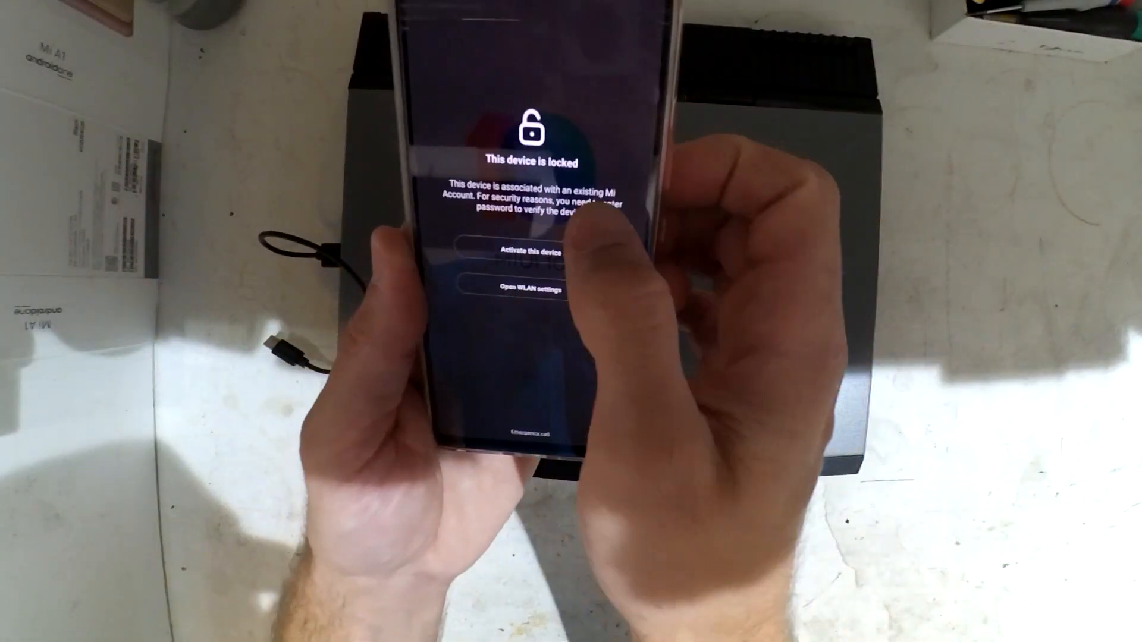
- Join Wi-Fi with its password, then activate the device with the Mi Account password
left_click(530, 285)
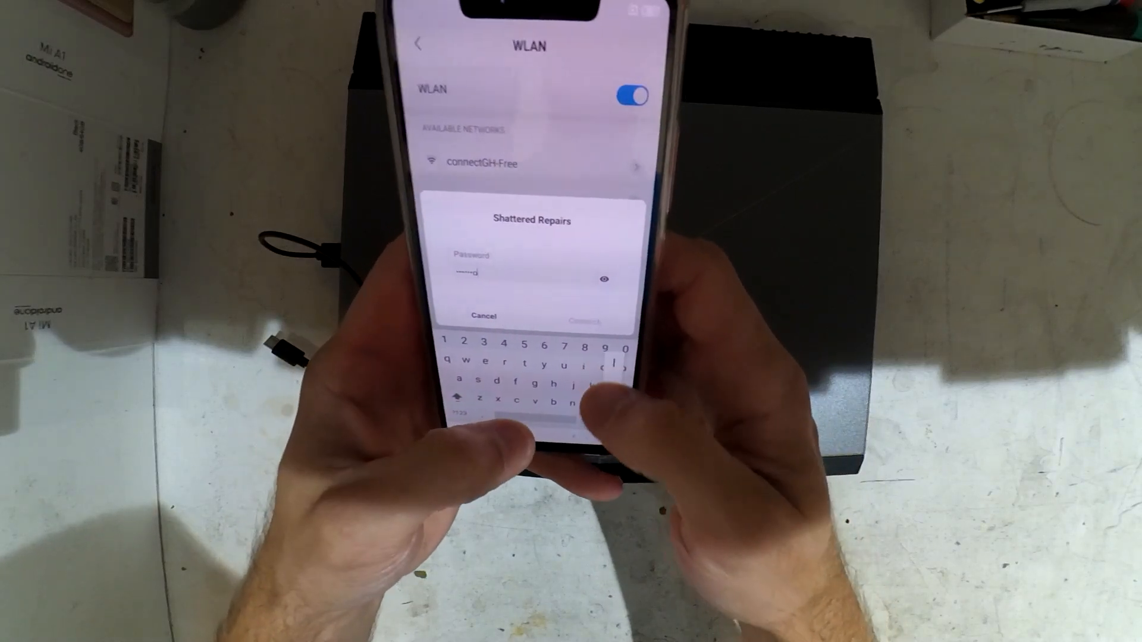
left_click(583, 321)
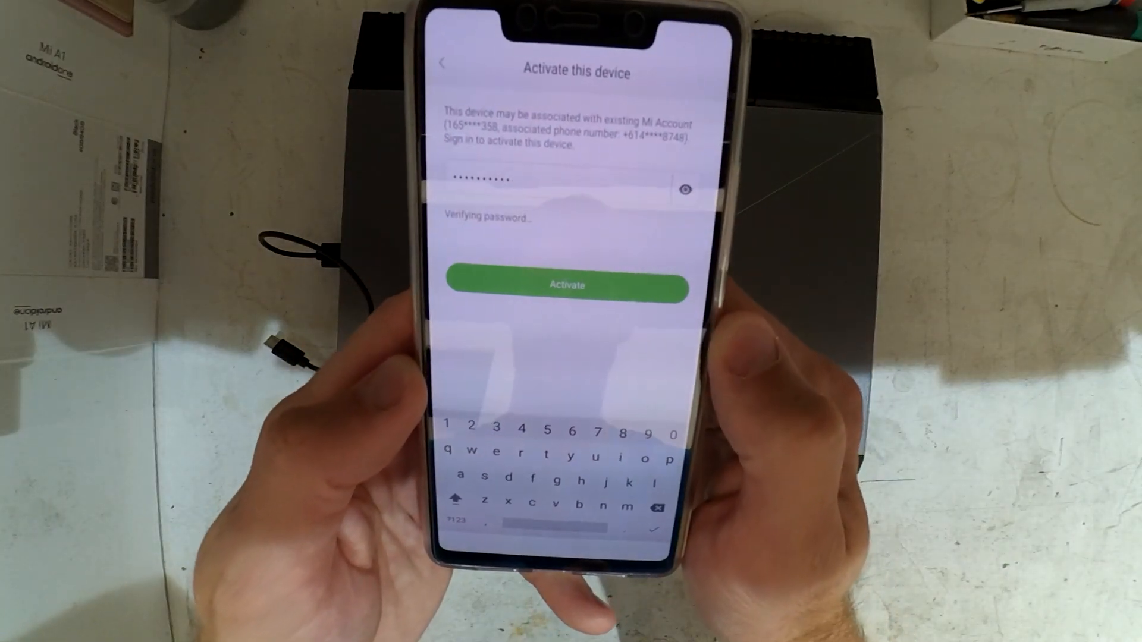
left_click(567, 285)
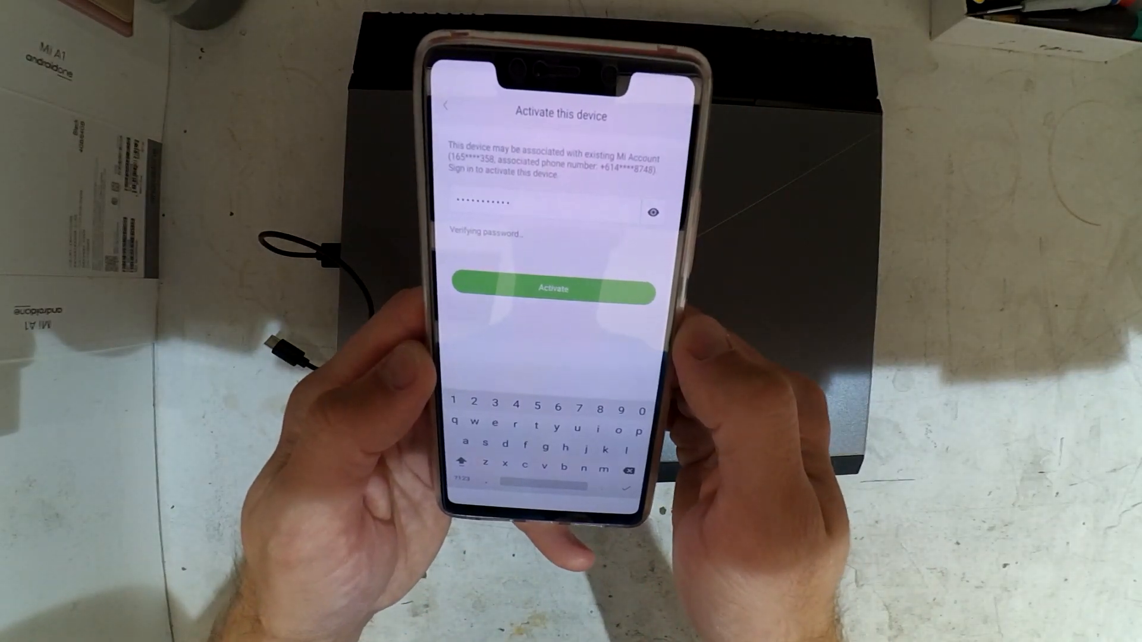
left_click(551, 288)
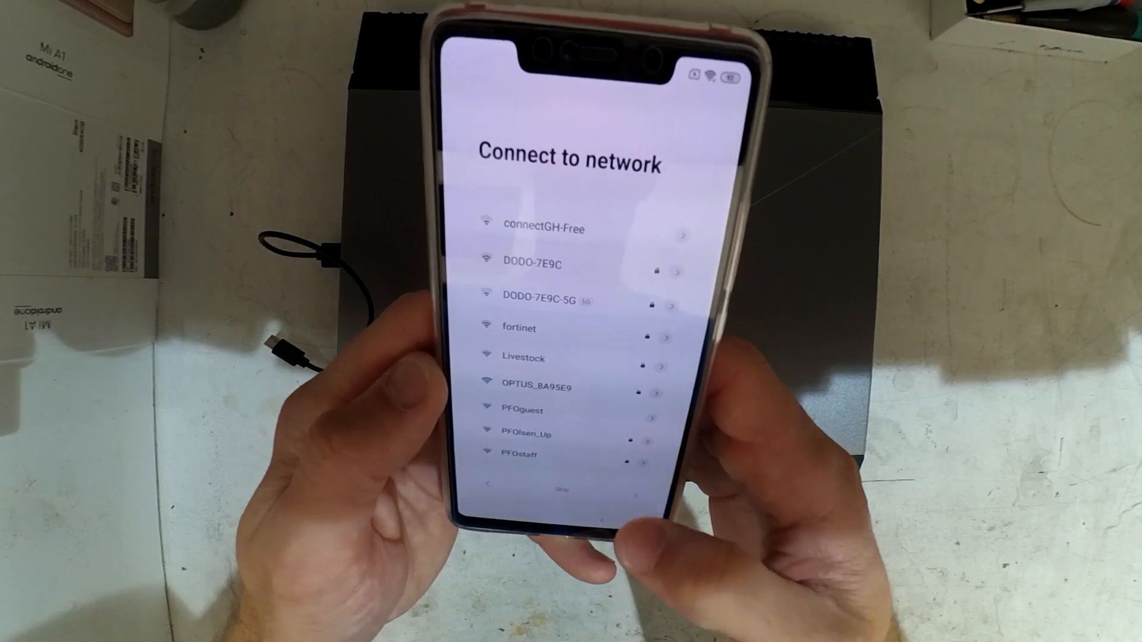
- Skip network, choose Don't copy data, accept Google services terms, and pass Mi Cloud
left_click(561, 487)
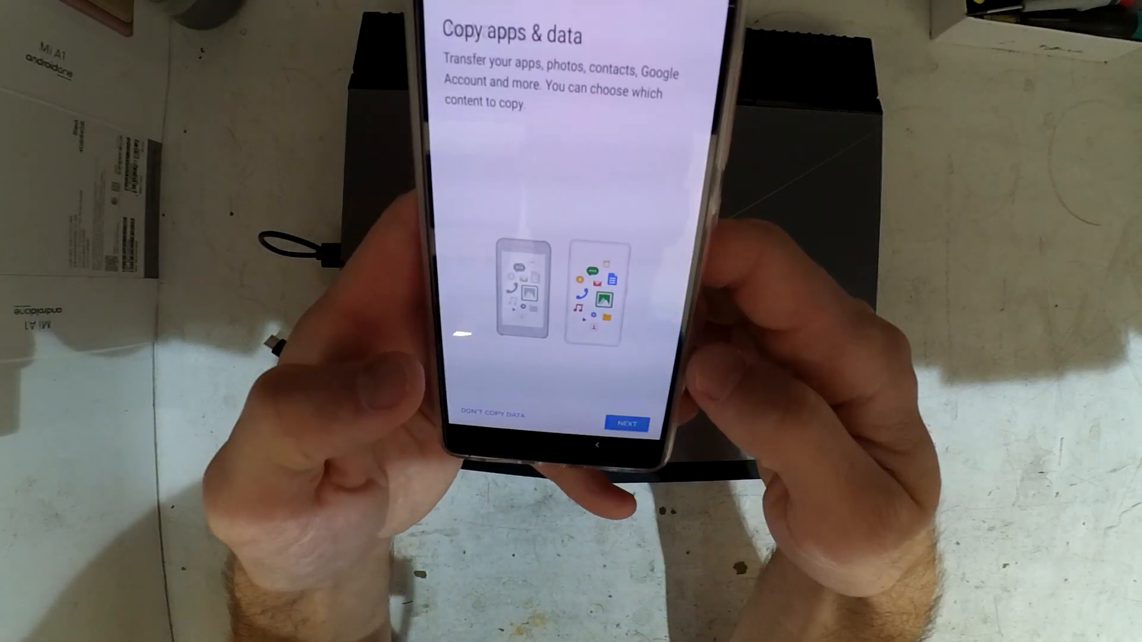
left_click(627, 422)
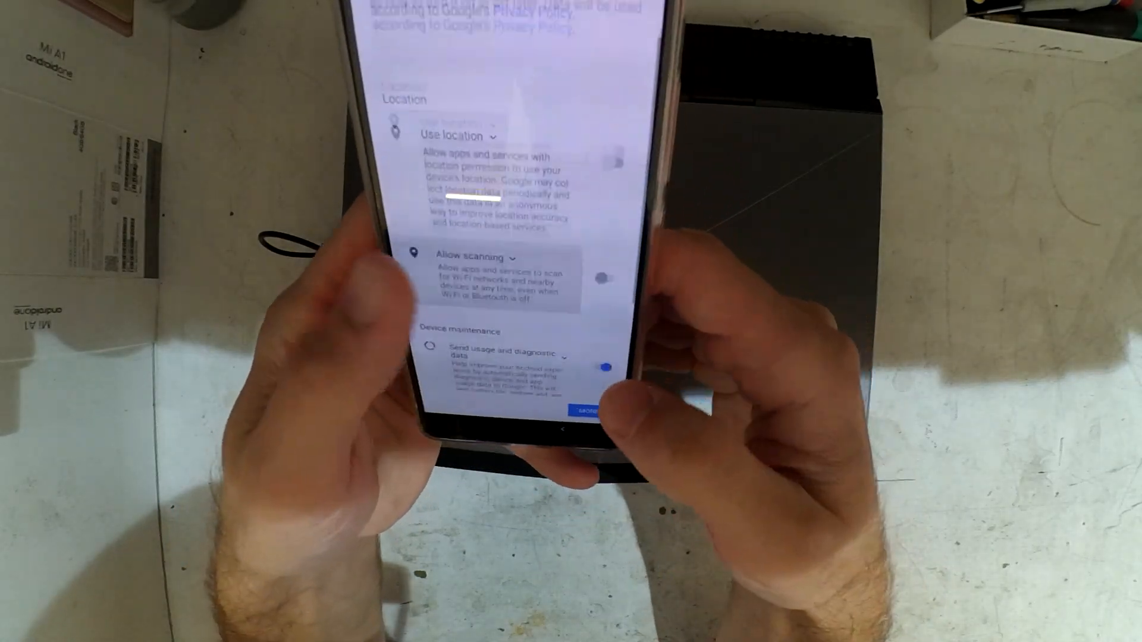
scroll("down", 3)
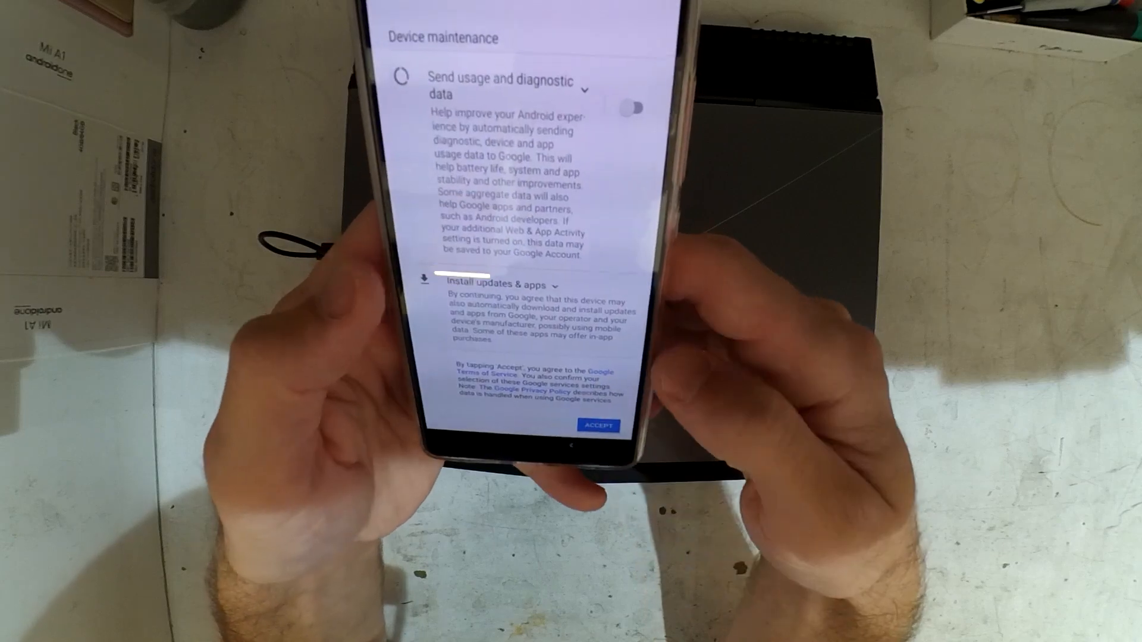
left_click(599, 426)
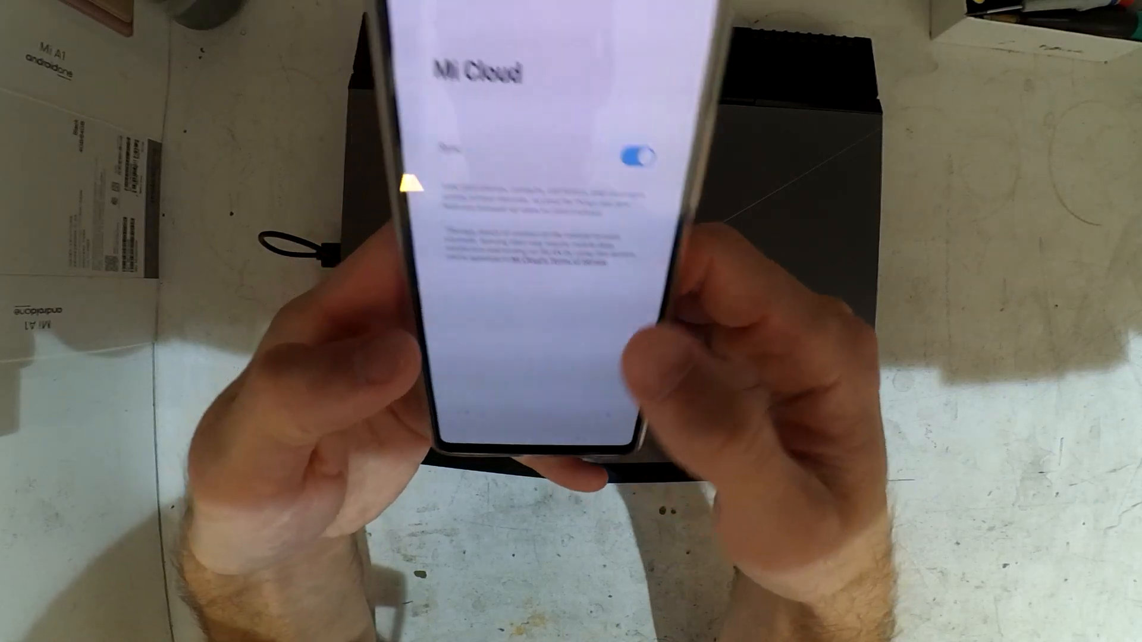
left_click(629, 156)
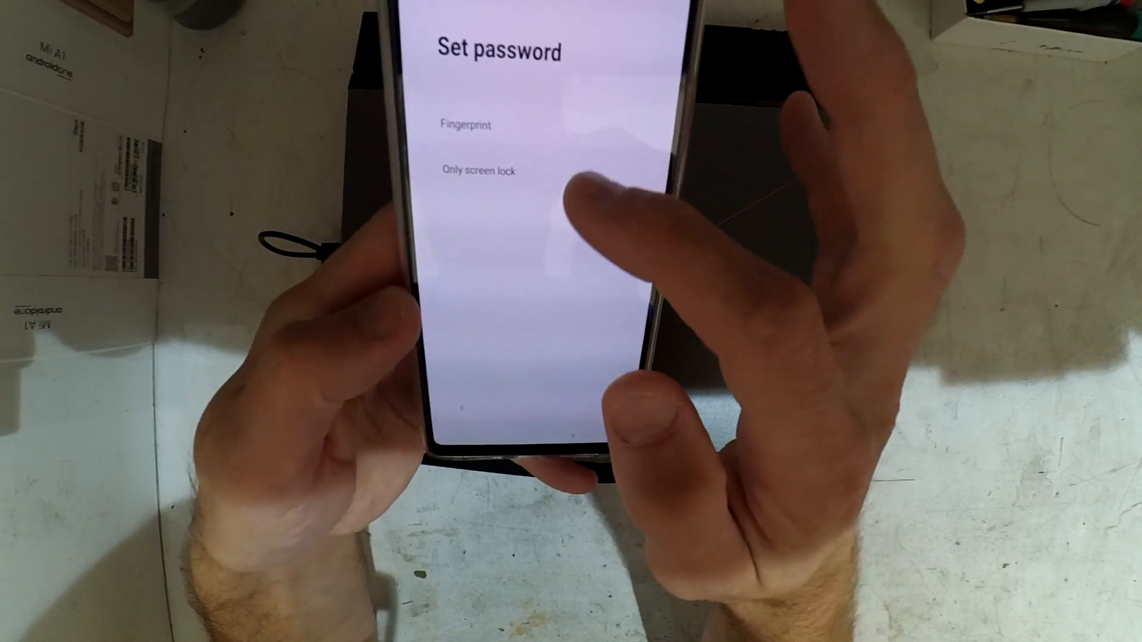
- Start fingerprint unlock with a backup lock type, then switch Location on
left_click(464, 124)
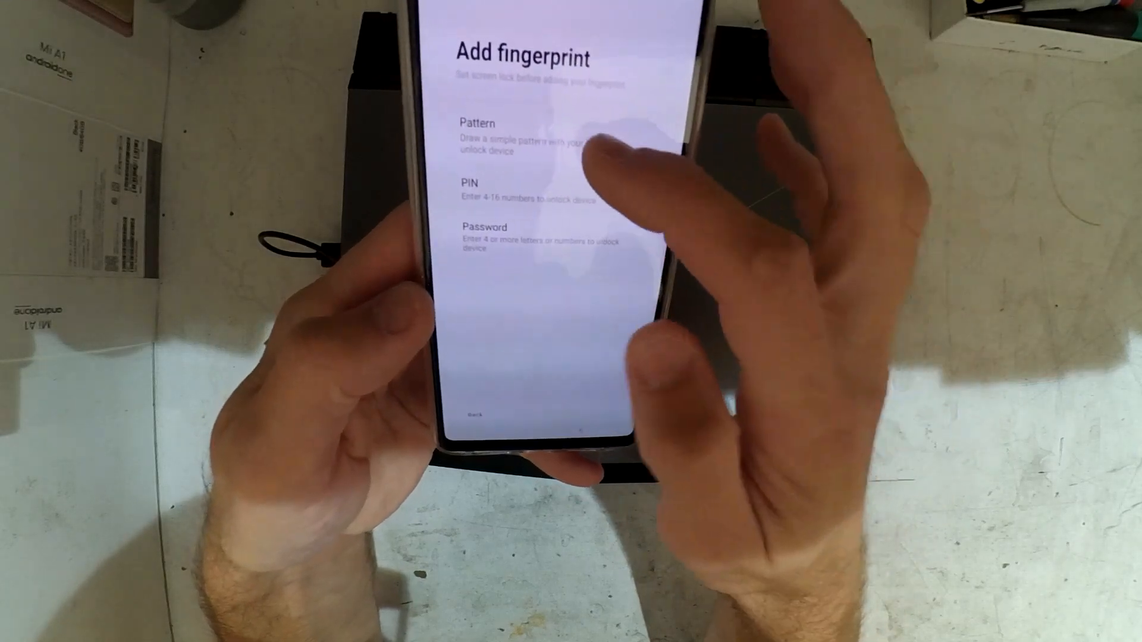
left_click(477, 136)
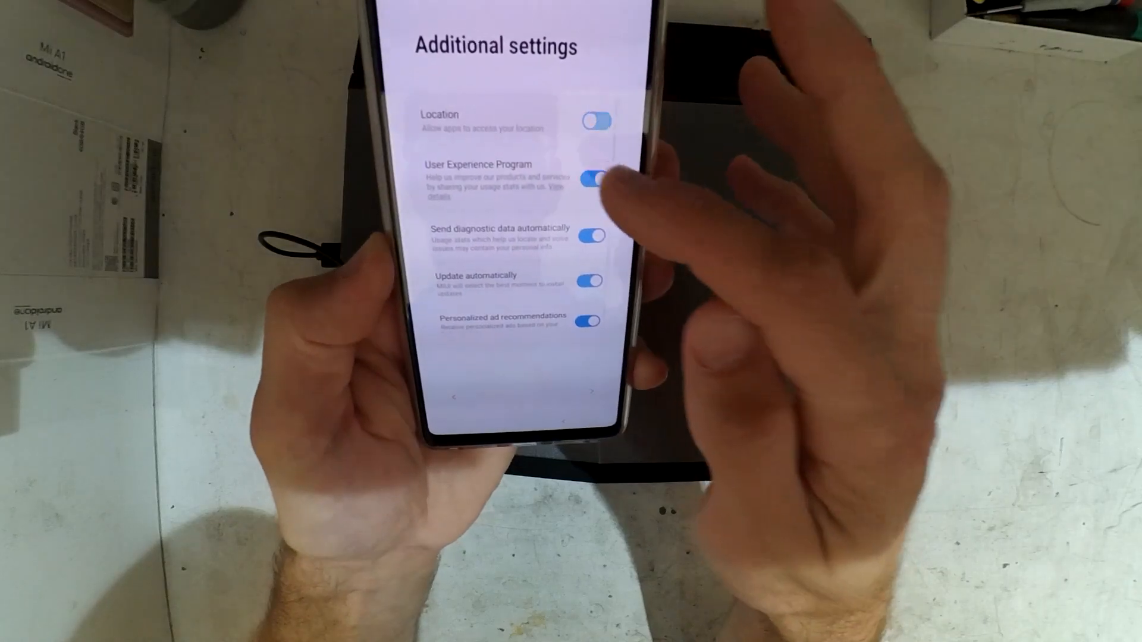
left_click(594, 177)
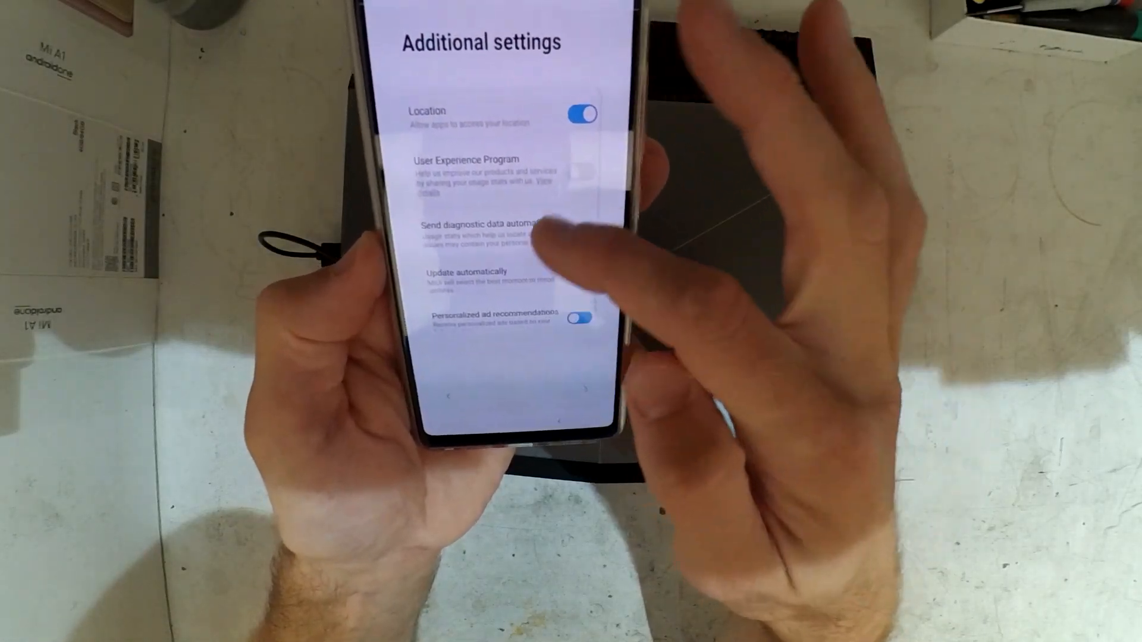